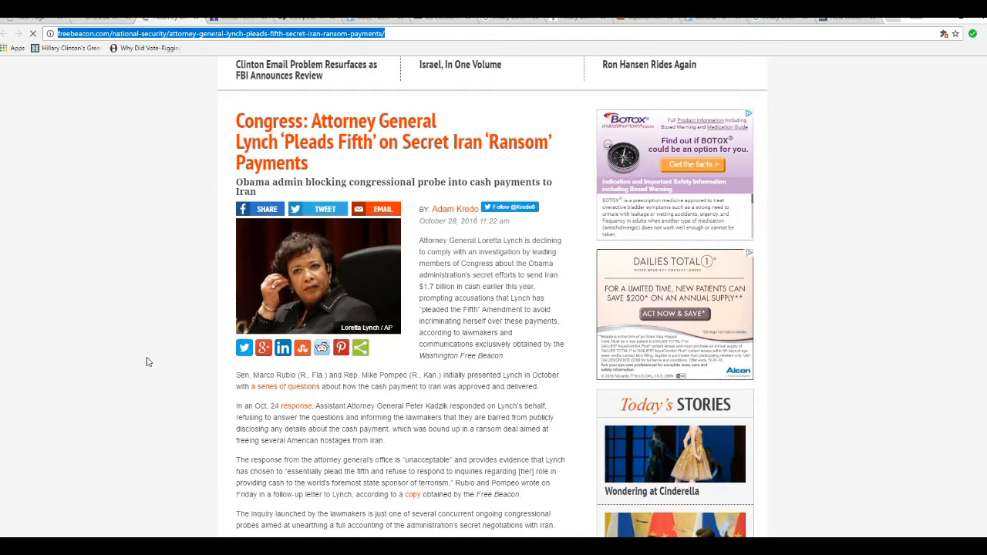
mouse_move(152, 375)
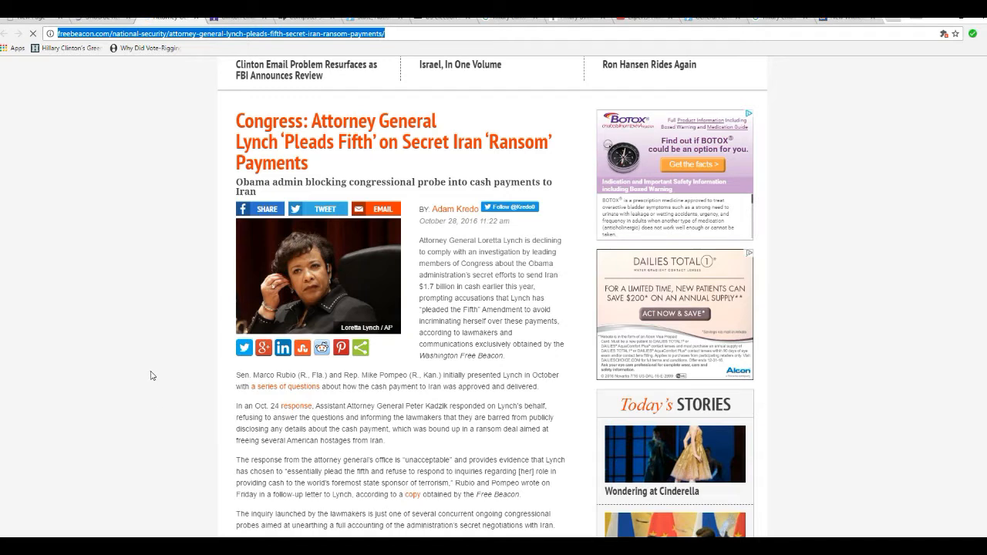
mouse_move(152, 352)
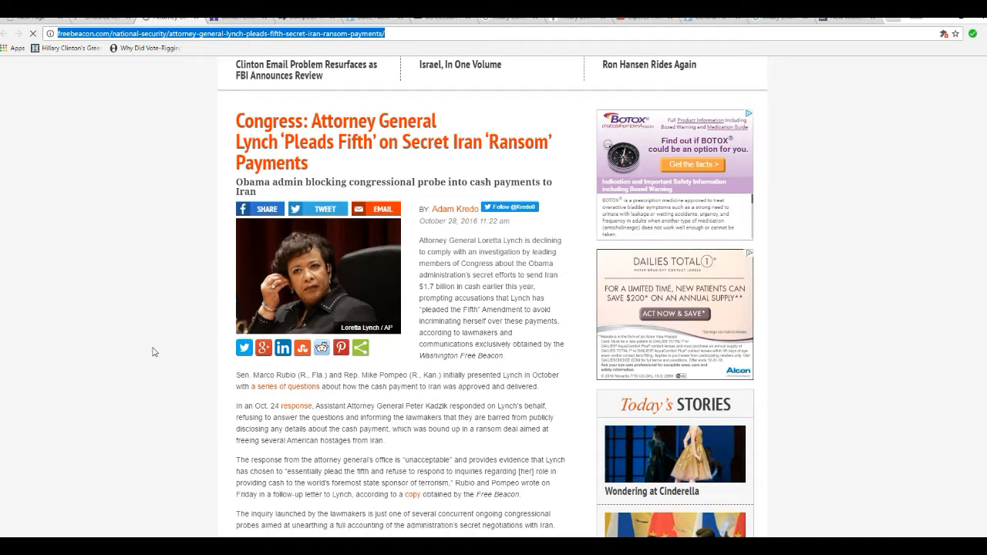
mouse_move(133, 367)
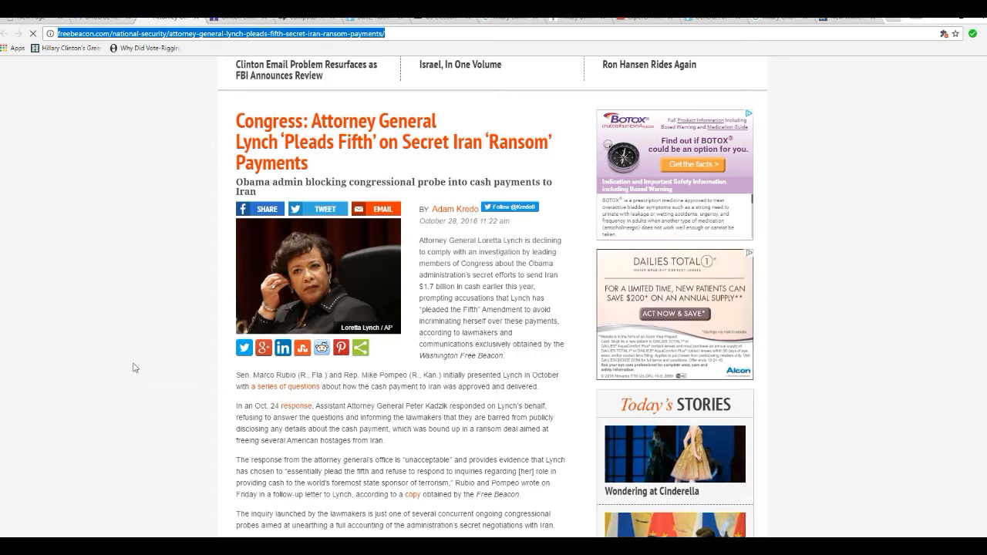
mouse_move(161, 338)
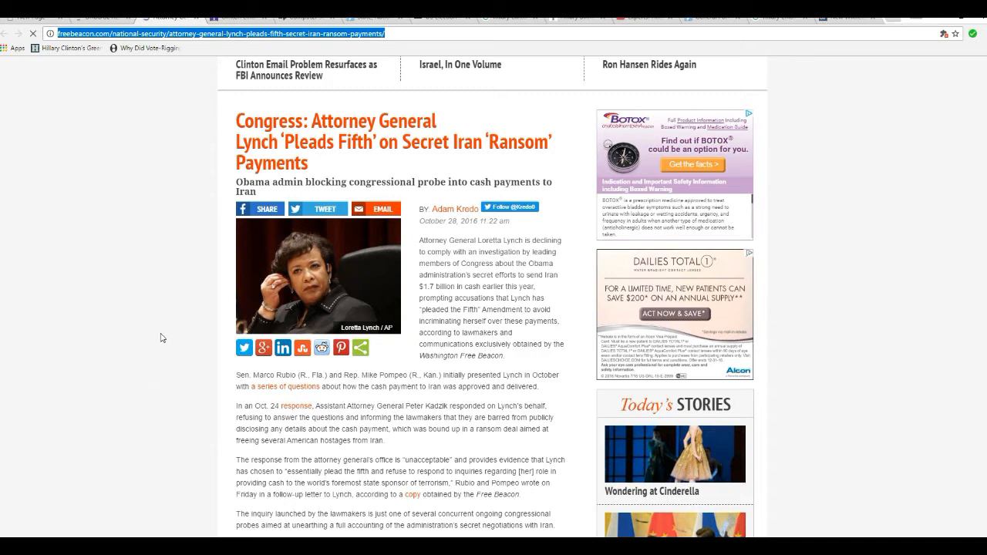
mouse_move(158, 343)
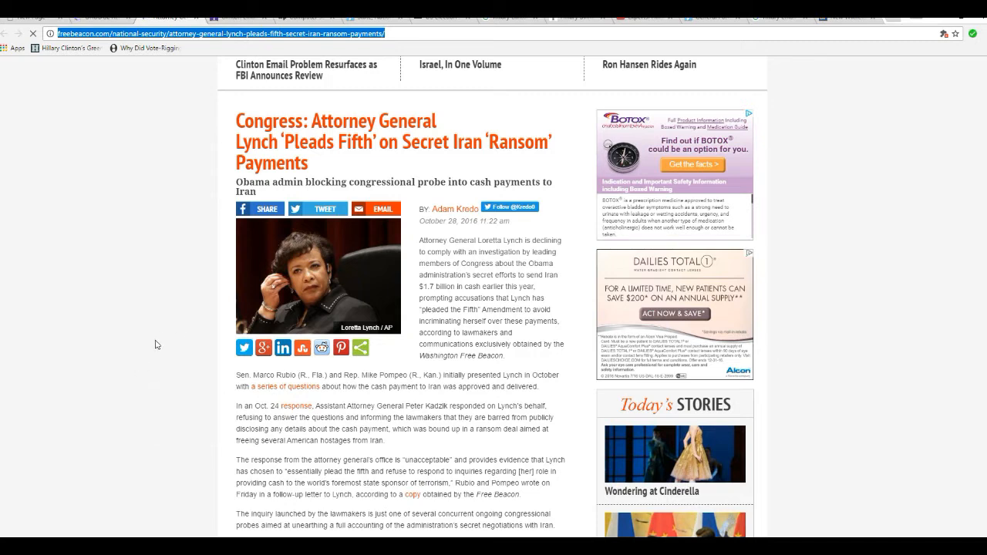
mouse_move(110, 354)
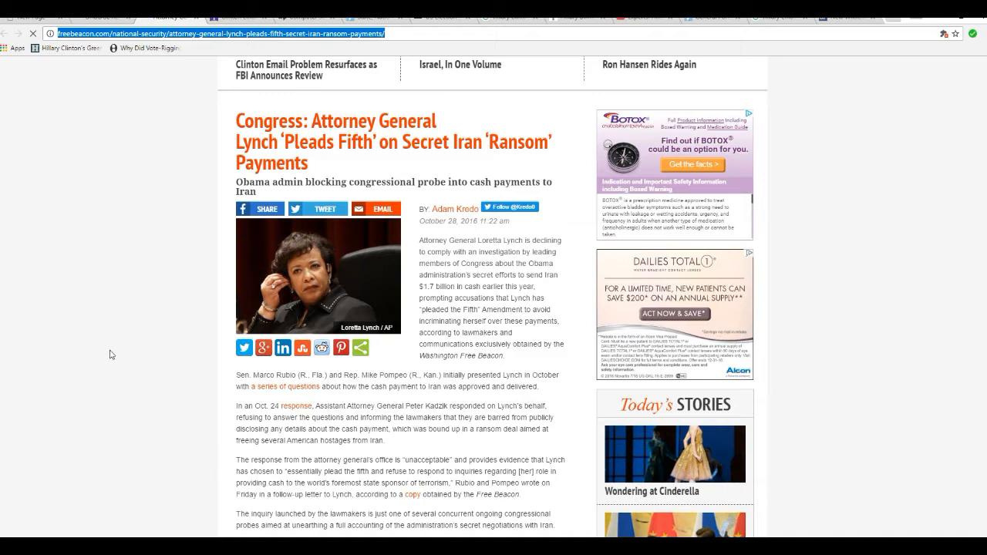
mouse_move(159, 352)
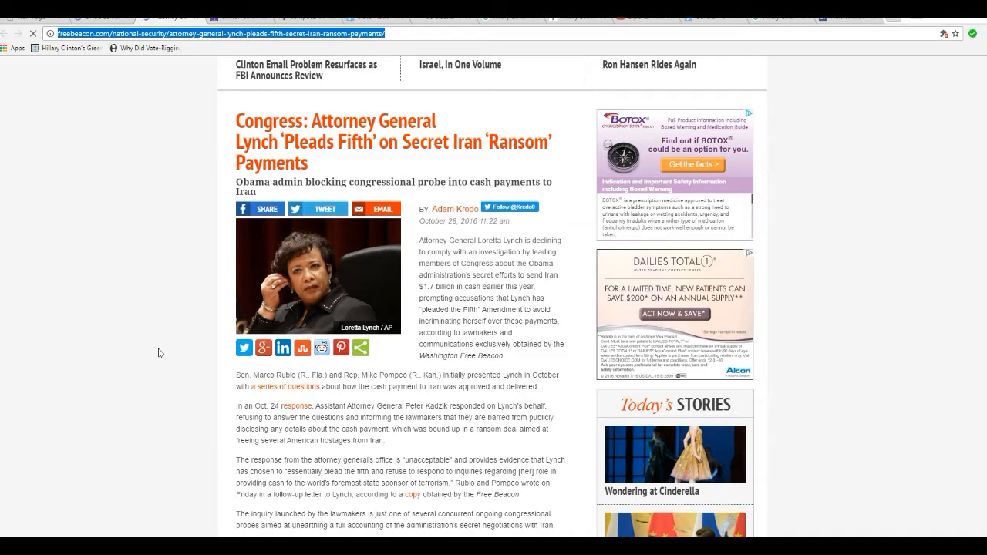
mouse_move(158, 338)
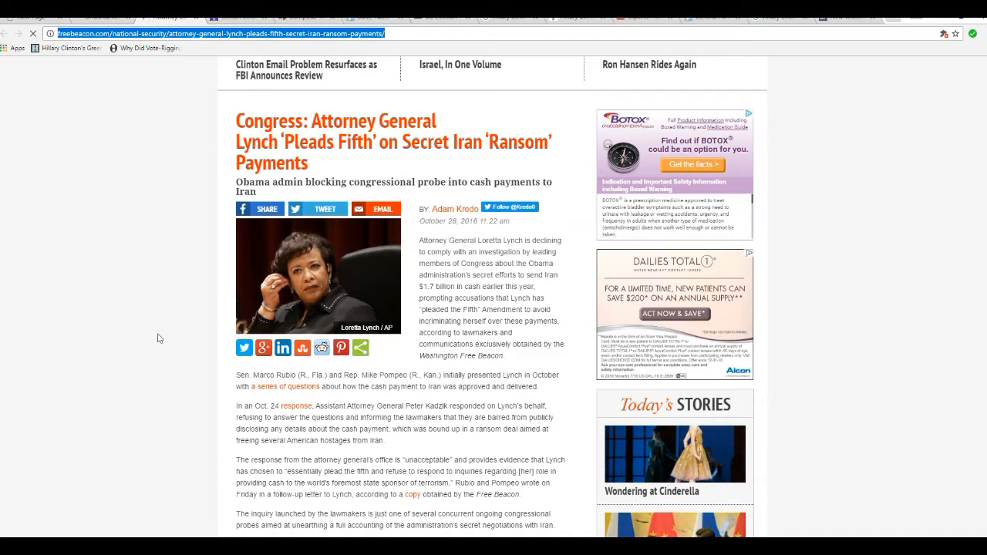
mouse_move(135, 333)
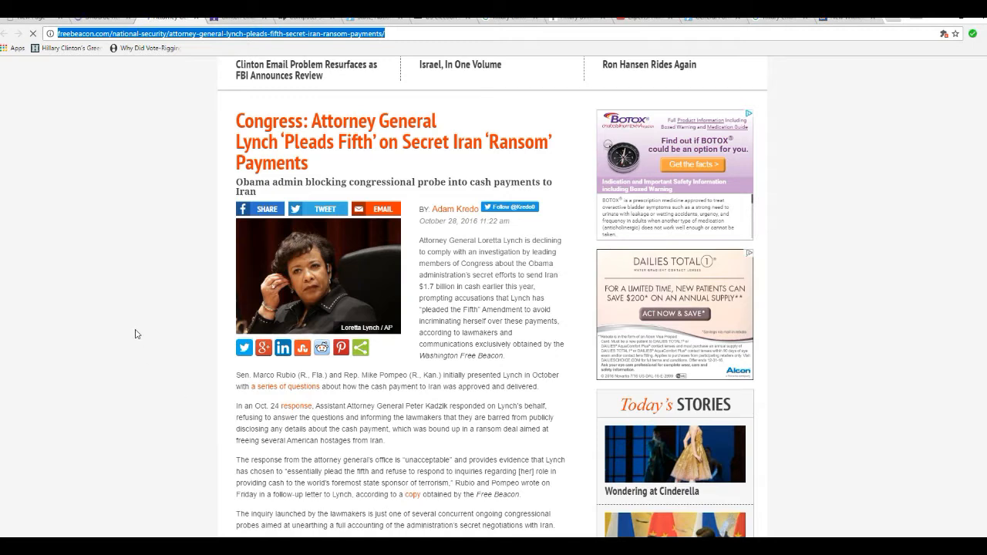
mouse_move(142, 359)
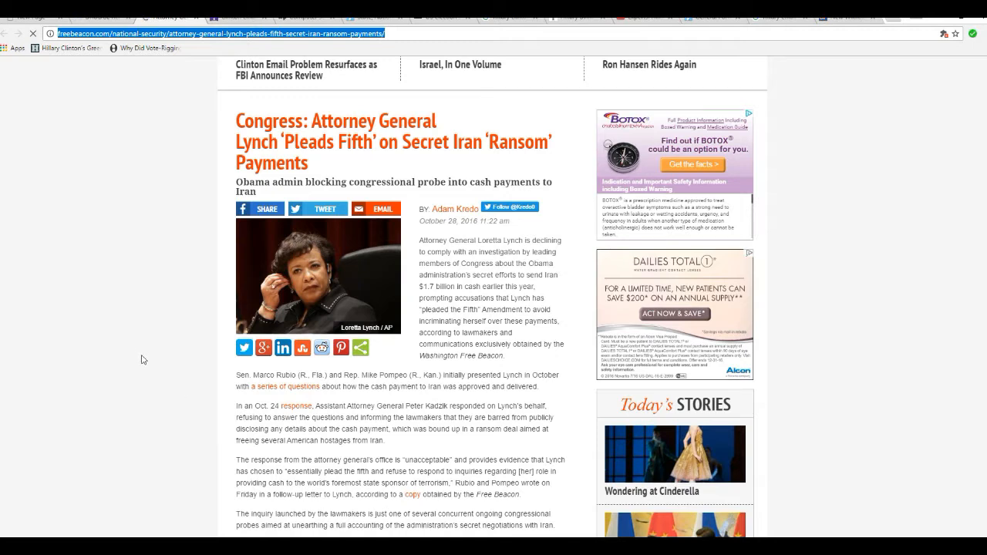
mouse_move(173, 329)
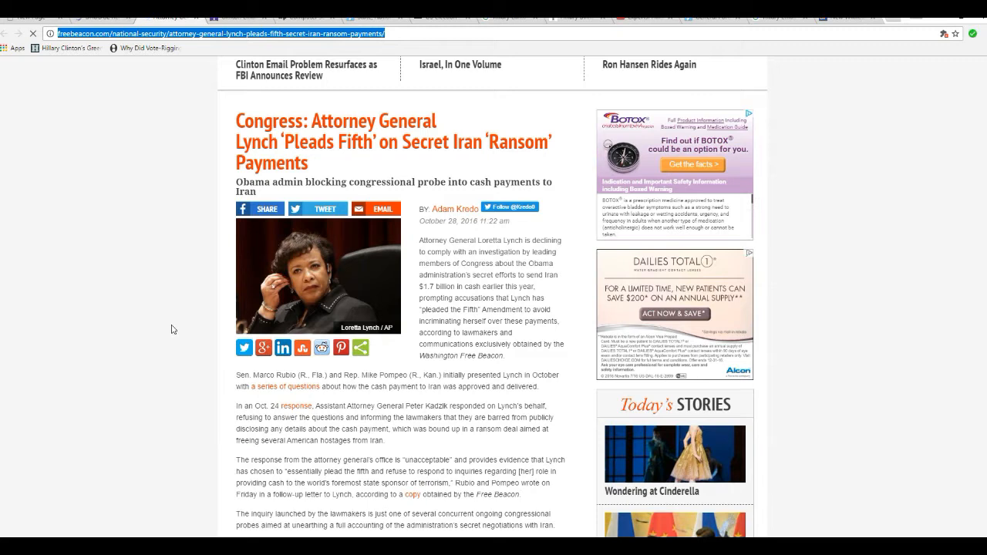
mouse_move(170, 365)
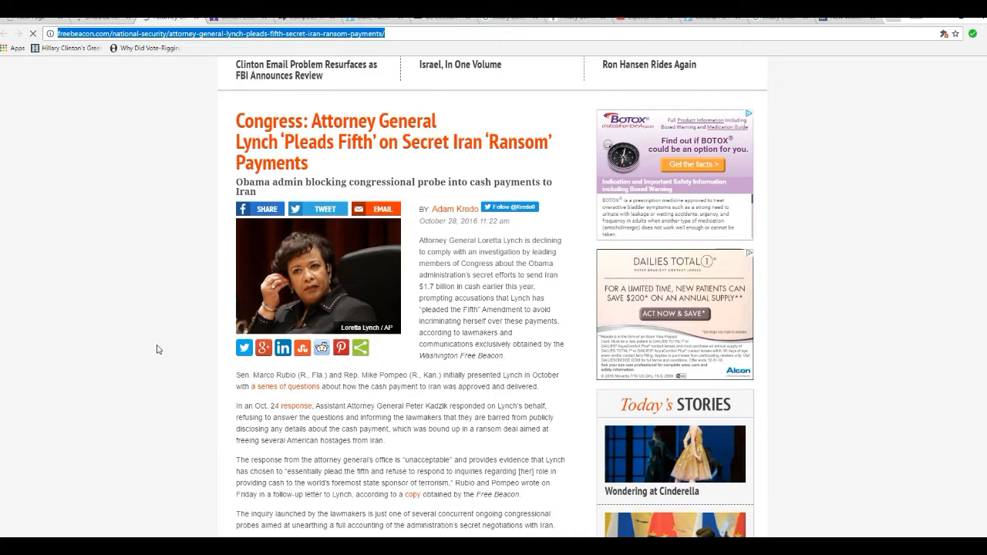
scroll("down", 3)
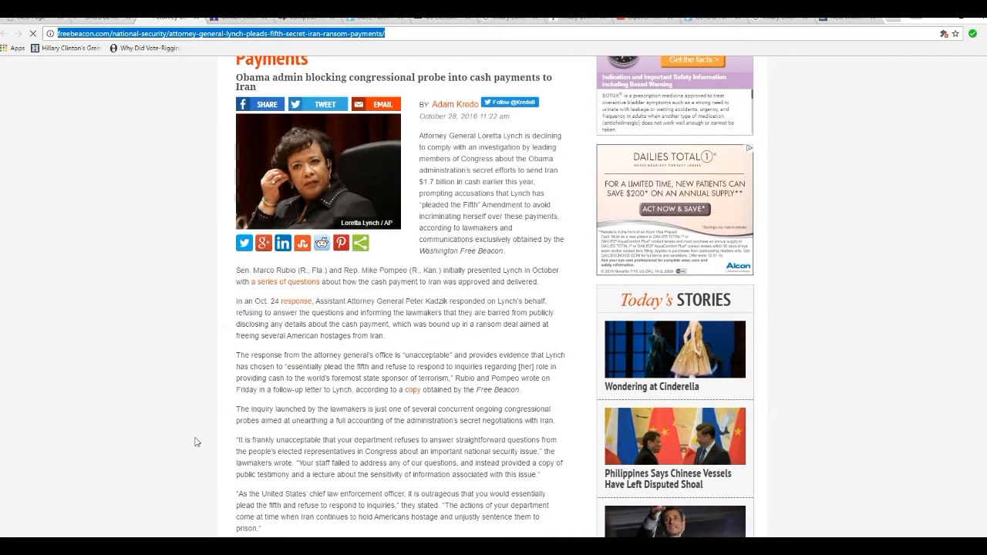
mouse_move(187, 339)
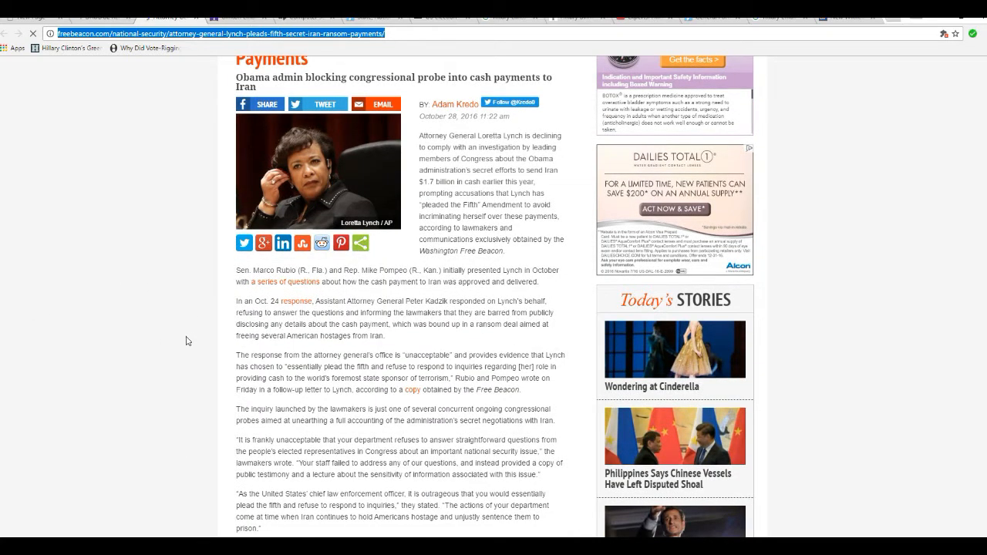
mouse_move(191, 363)
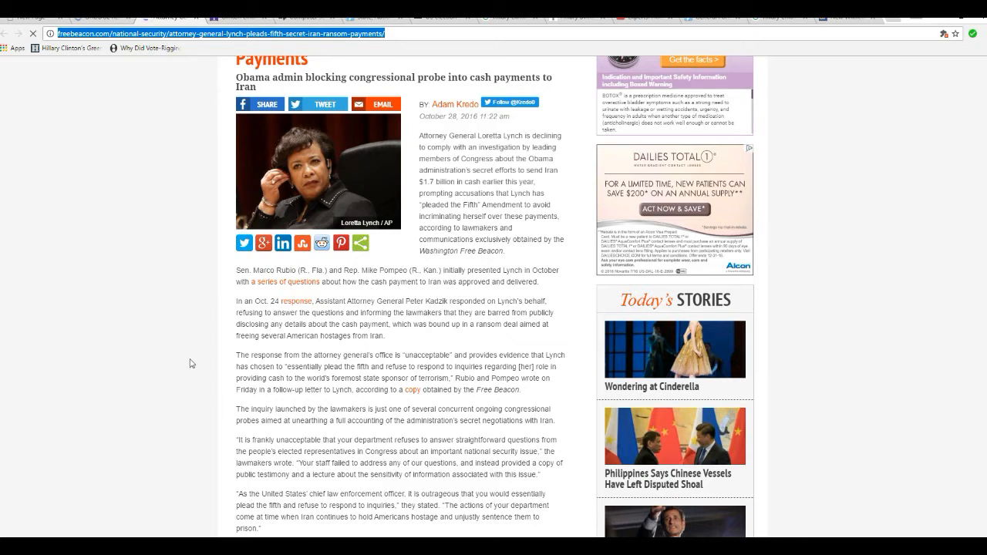
mouse_move(155, 308)
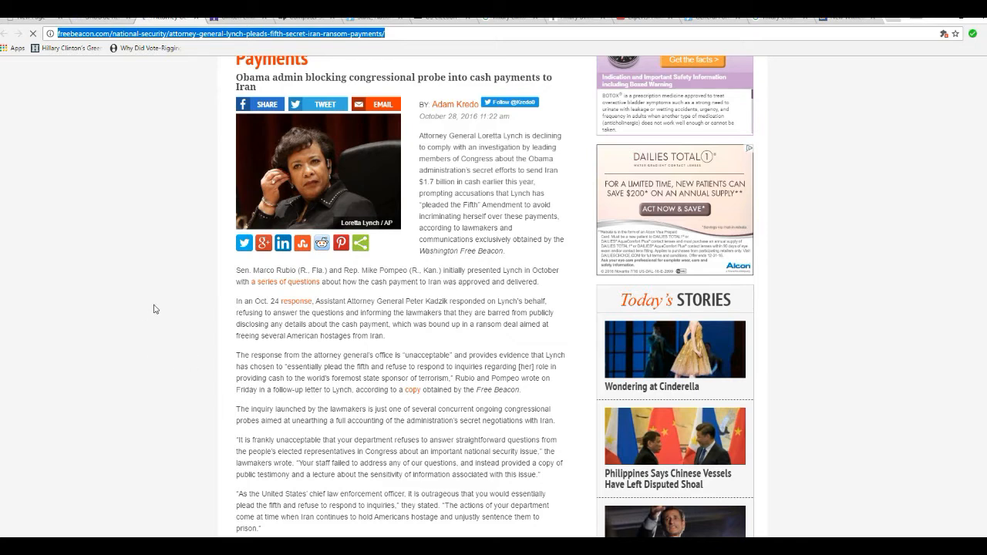
mouse_move(137, 269)
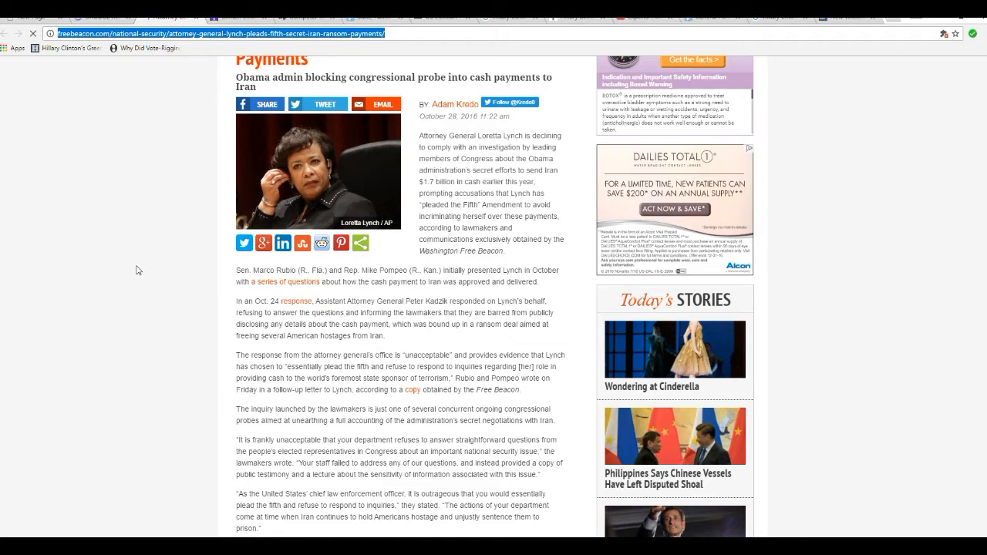
mouse_move(233, 257)
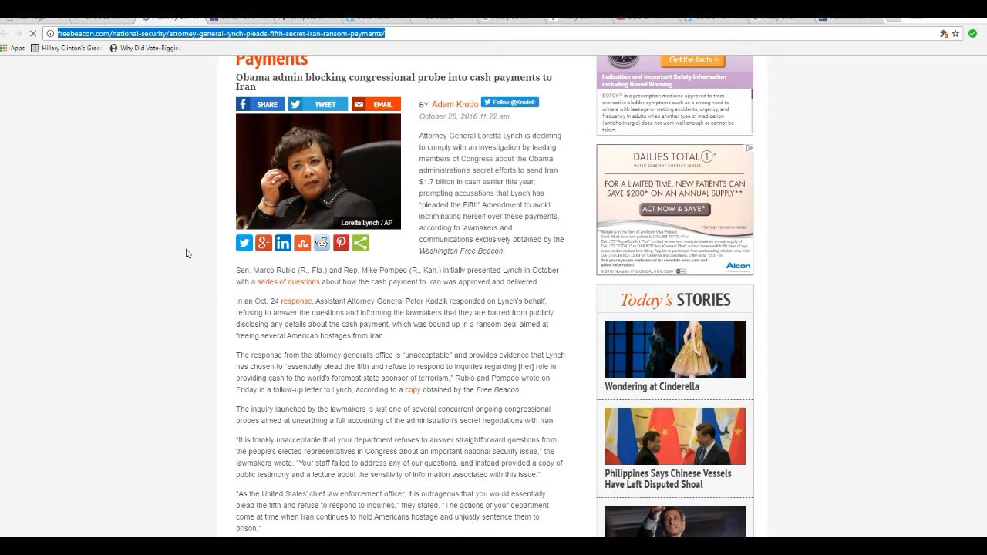
mouse_move(200, 273)
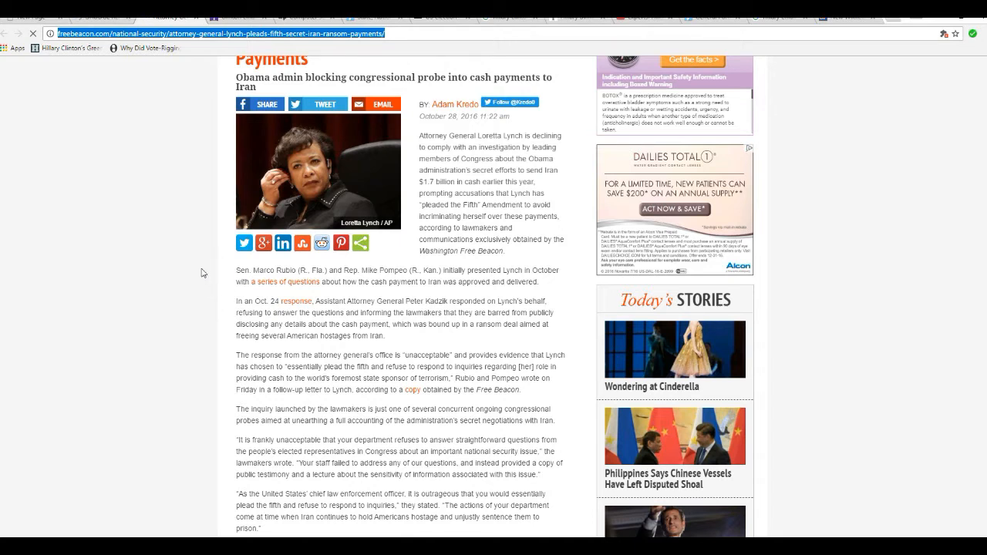
mouse_move(170, 299)
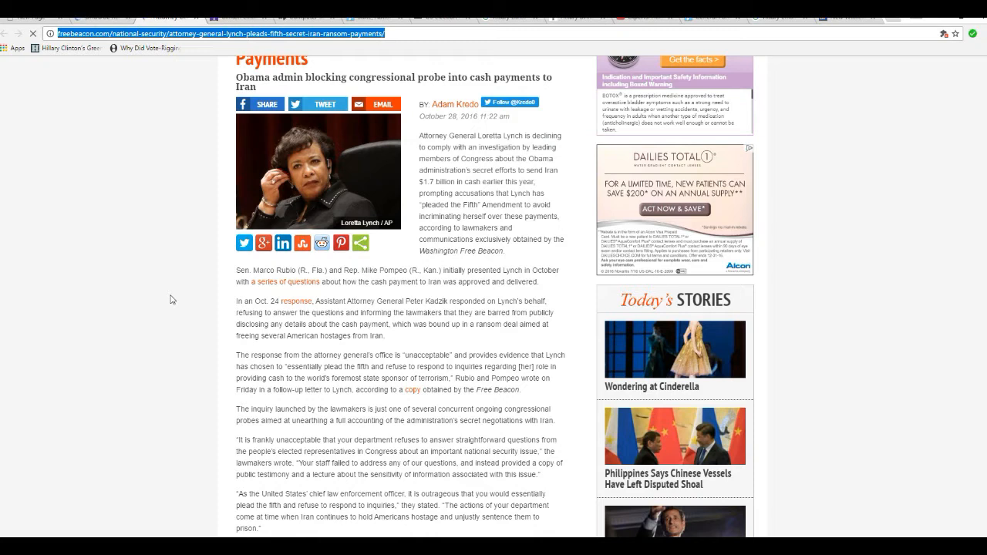
mouse_move(281, 370)
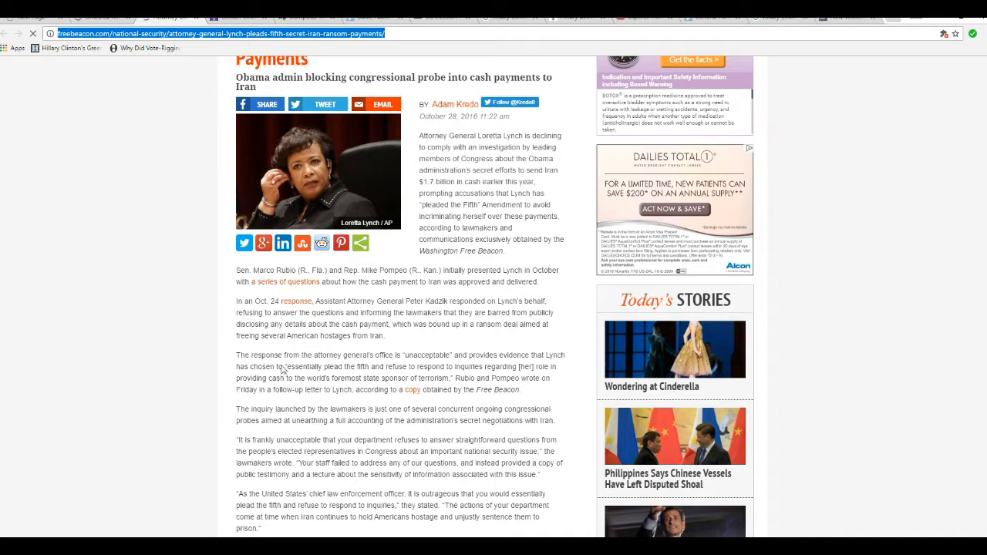
mouse_move(154, 262)
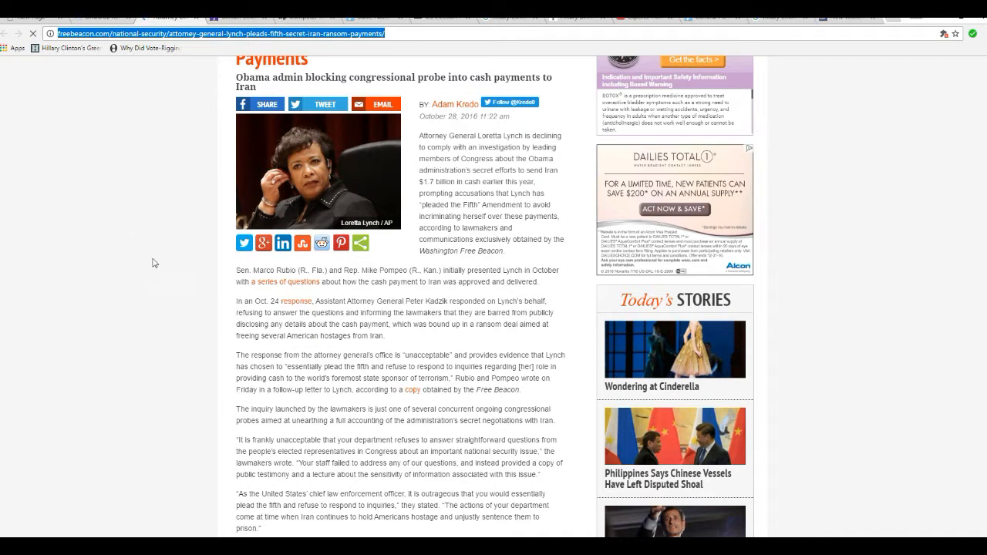
mouse_move(182, 283)
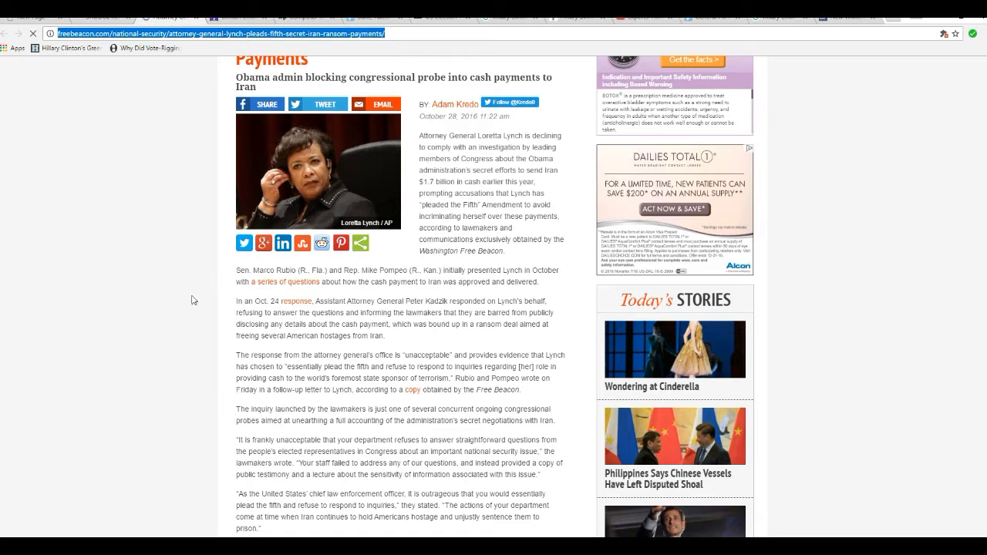
mouse_move(185, 298)
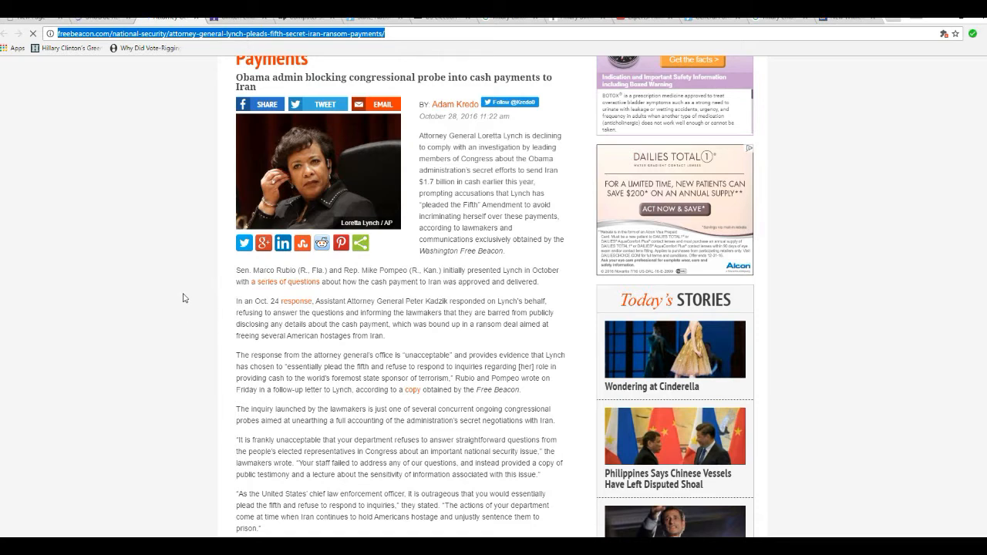
mouse_move(213, 302)
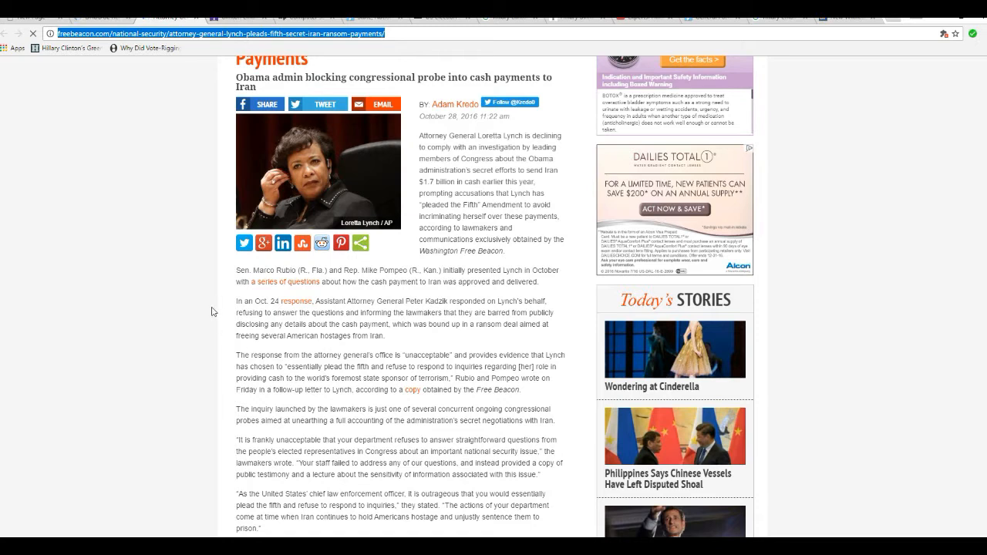
mouse_move(217, 316)
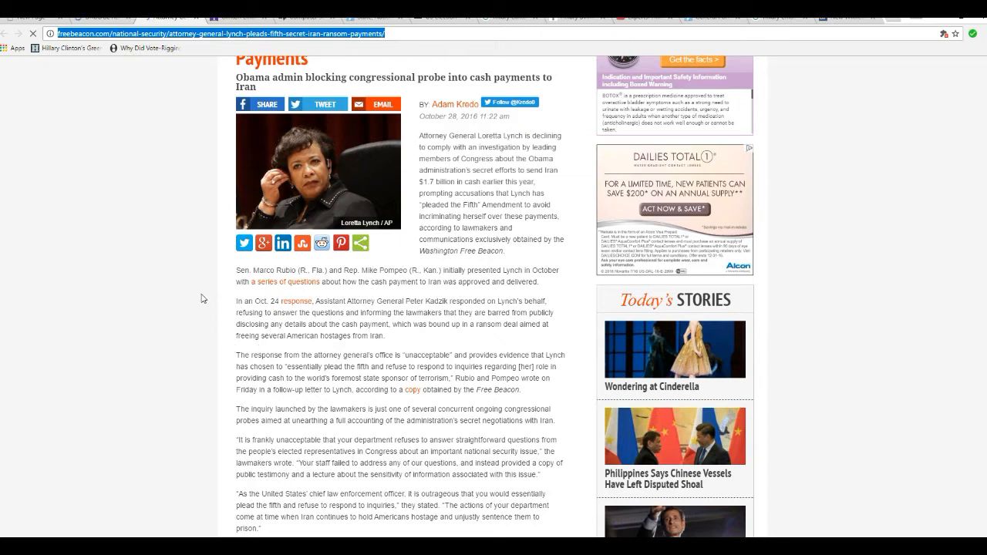
mouse_move(425, 291)
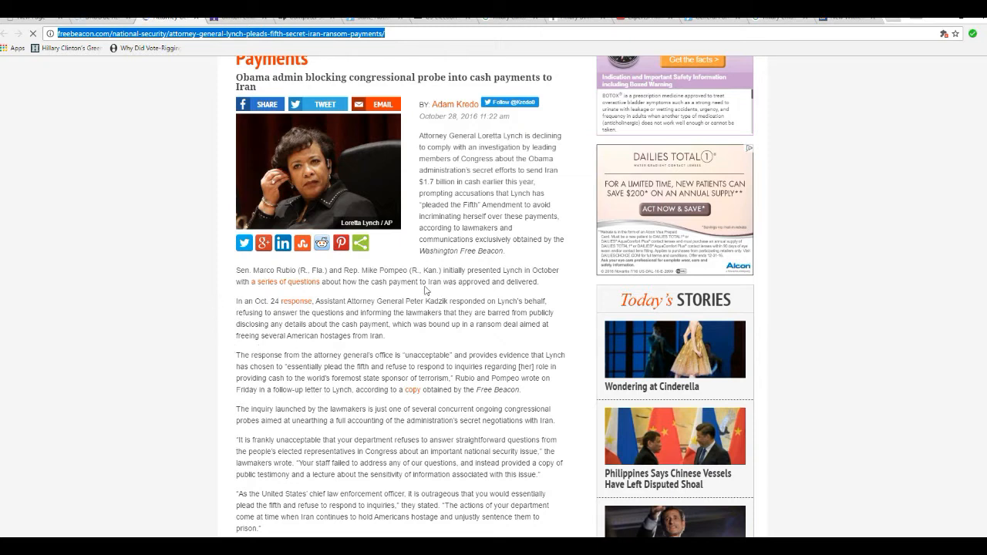
mouse_move(435, 360)
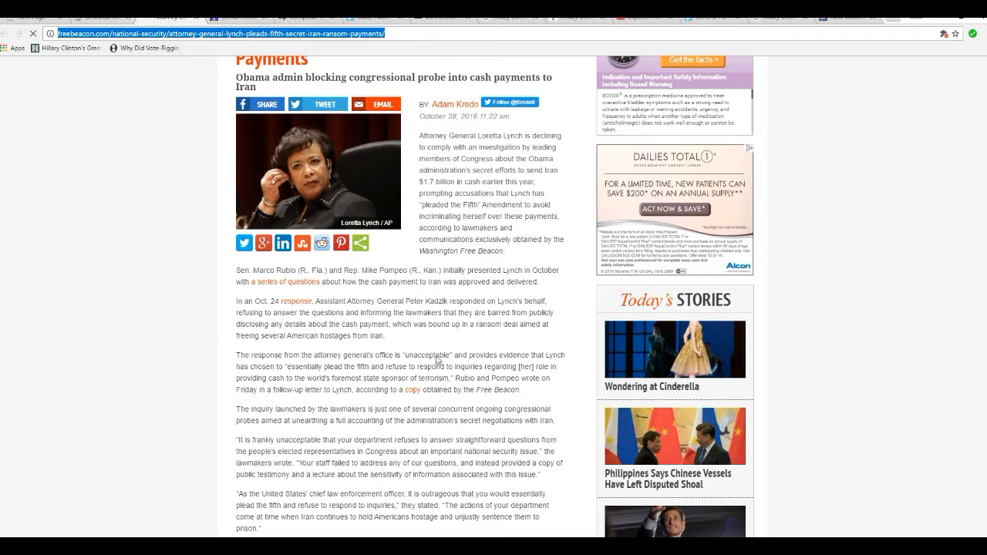
mouse_move(209, 337)
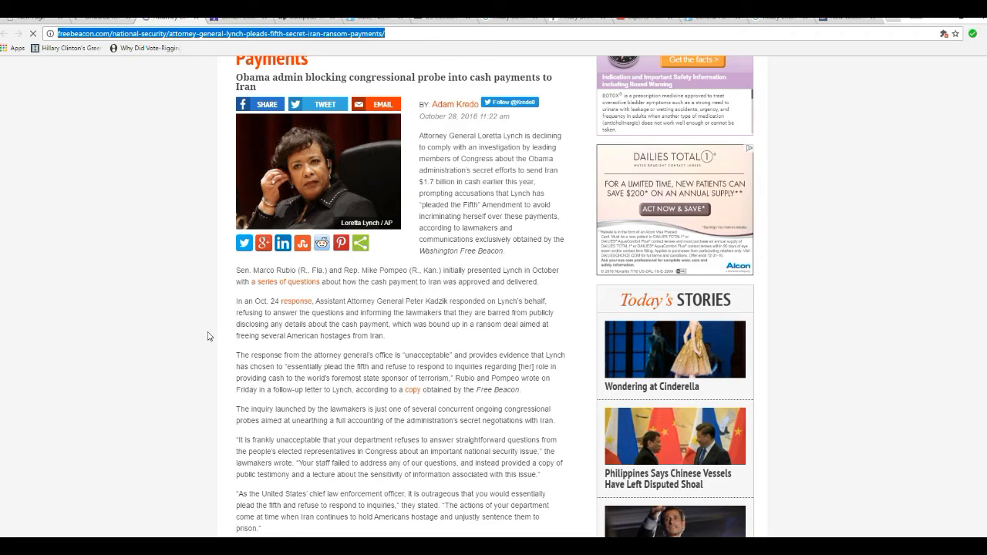
scroll("down", 3)
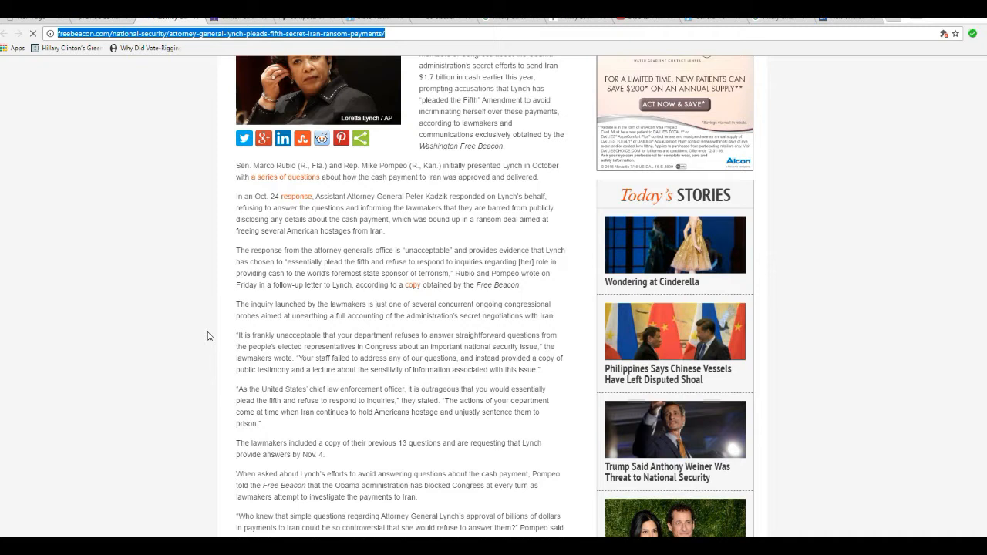
mouse_move(433, 232)
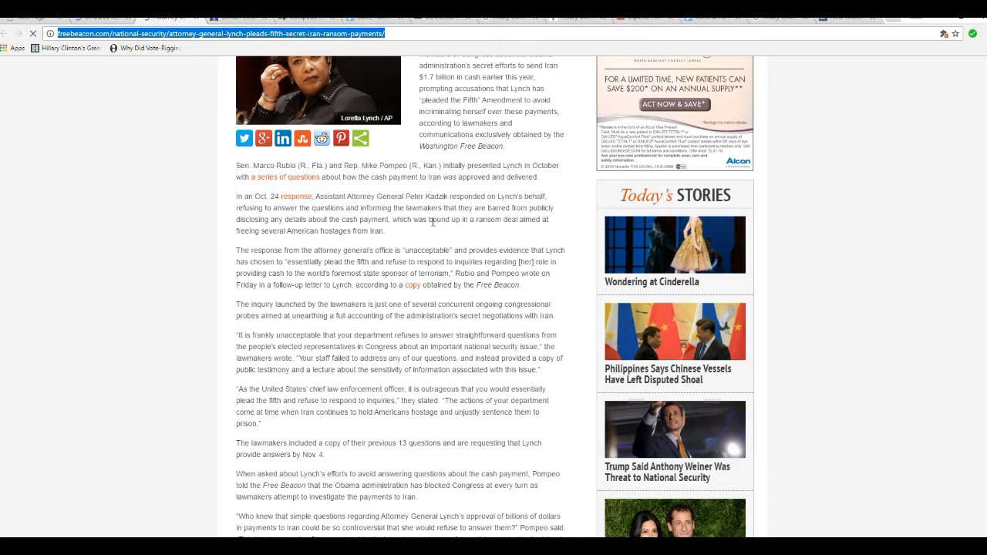
mouse_move(433, 229)
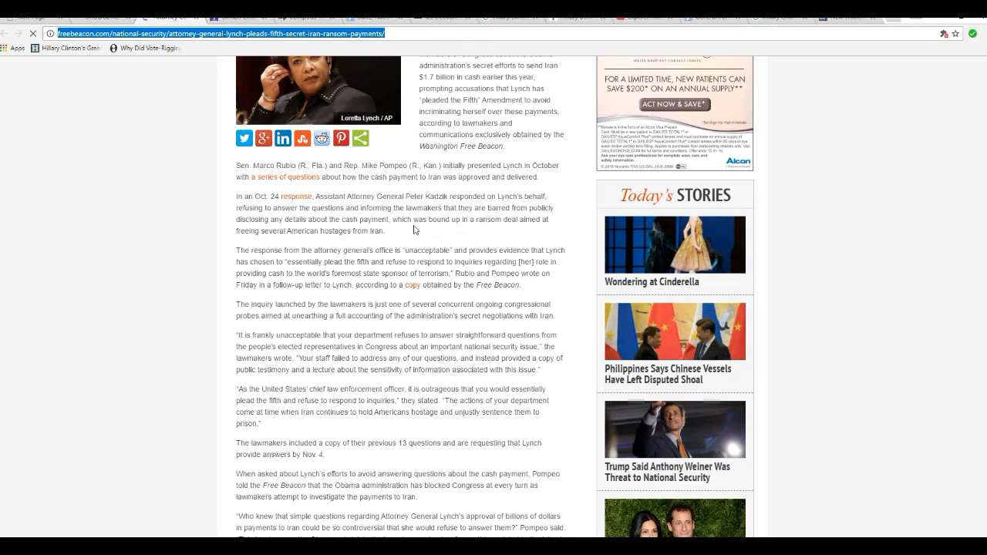
mouse_move(429, 235)
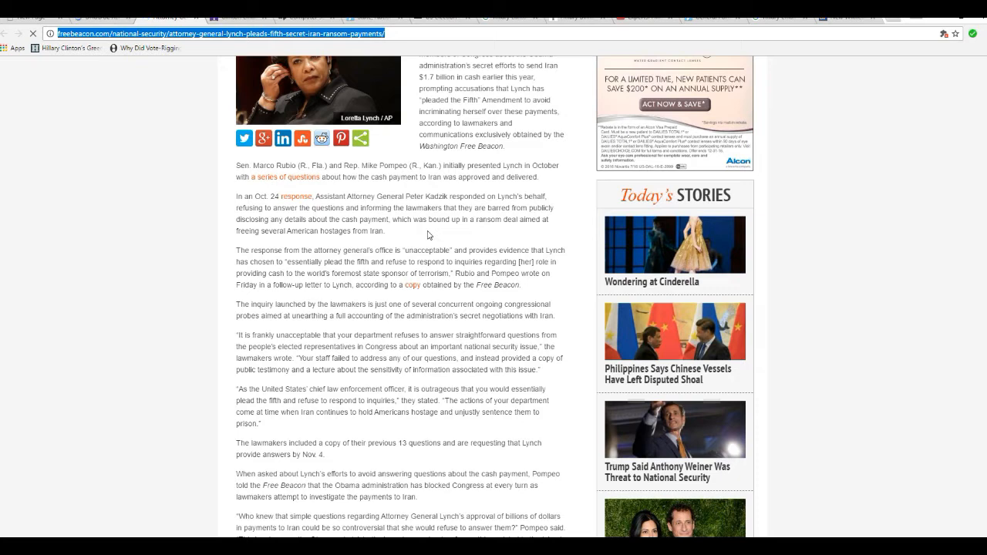
mouse_move(442, 235)
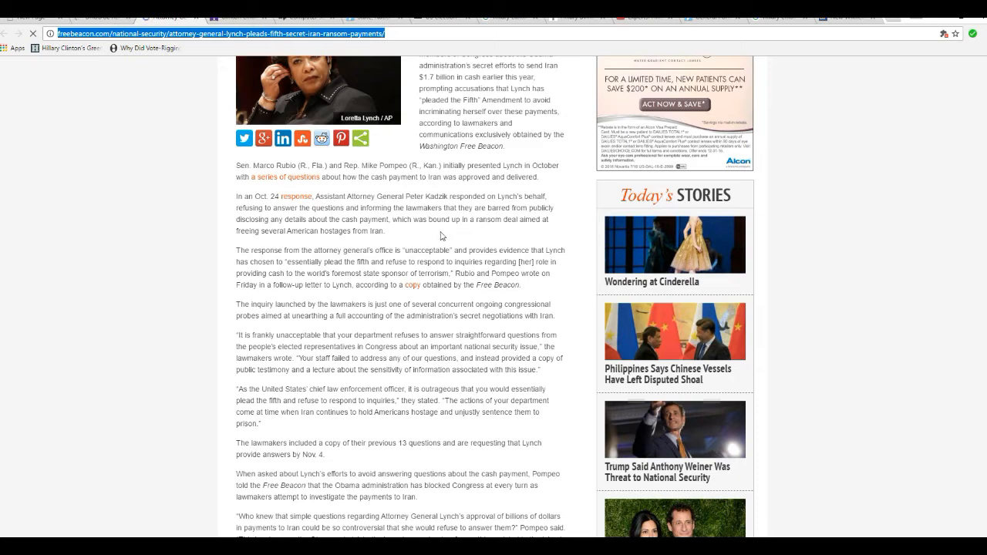
mouse_move(419, 234)
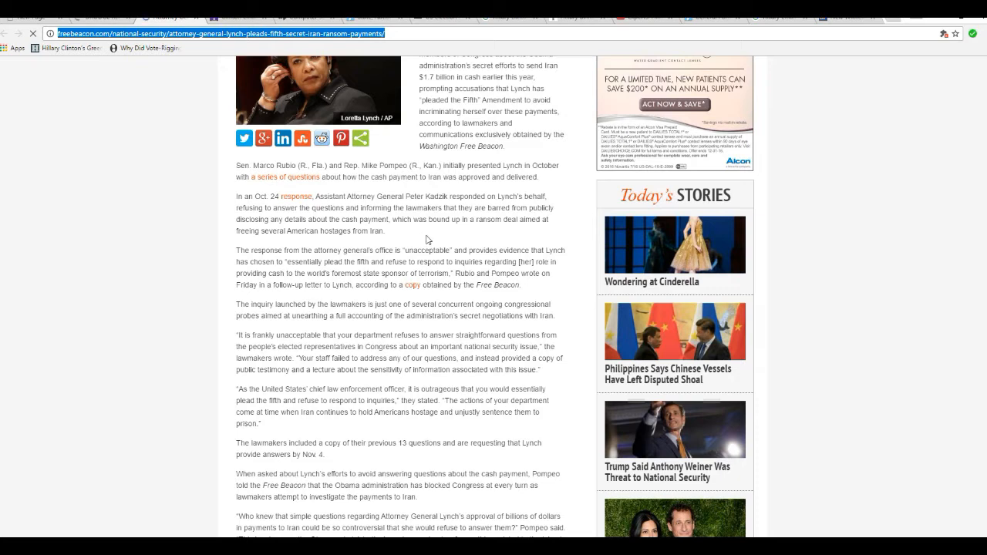
mouse_move(380, 292)
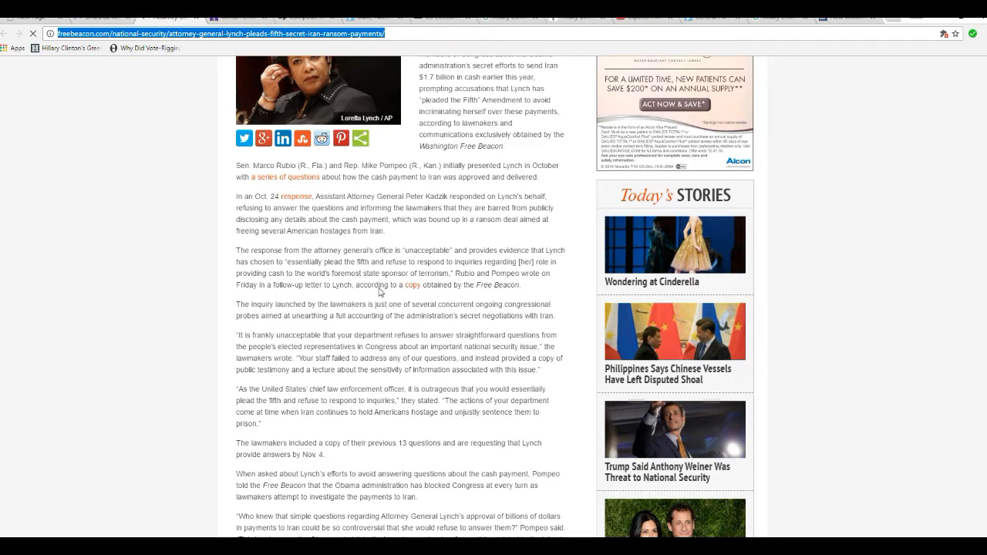
mouse_move(223, 292)
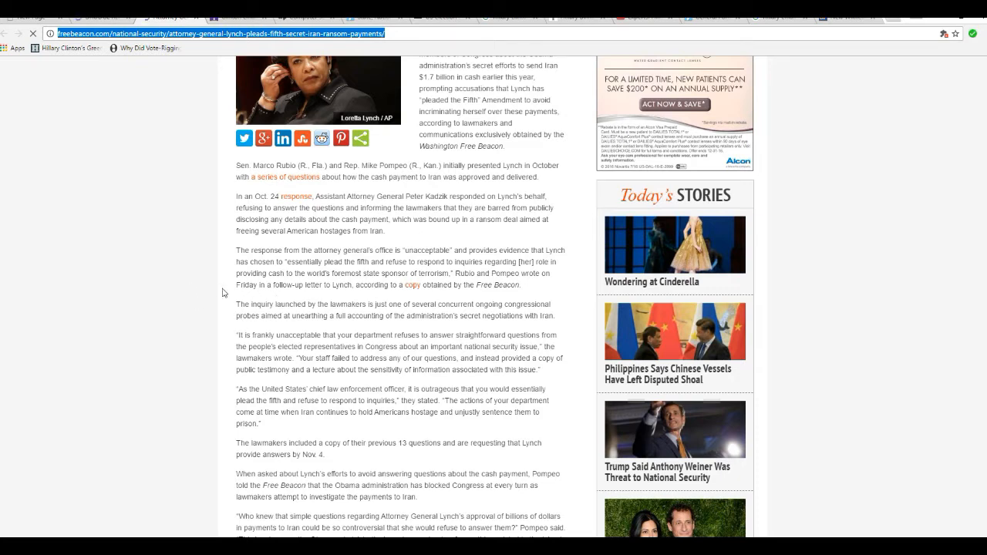
mouse_move(218, 265)
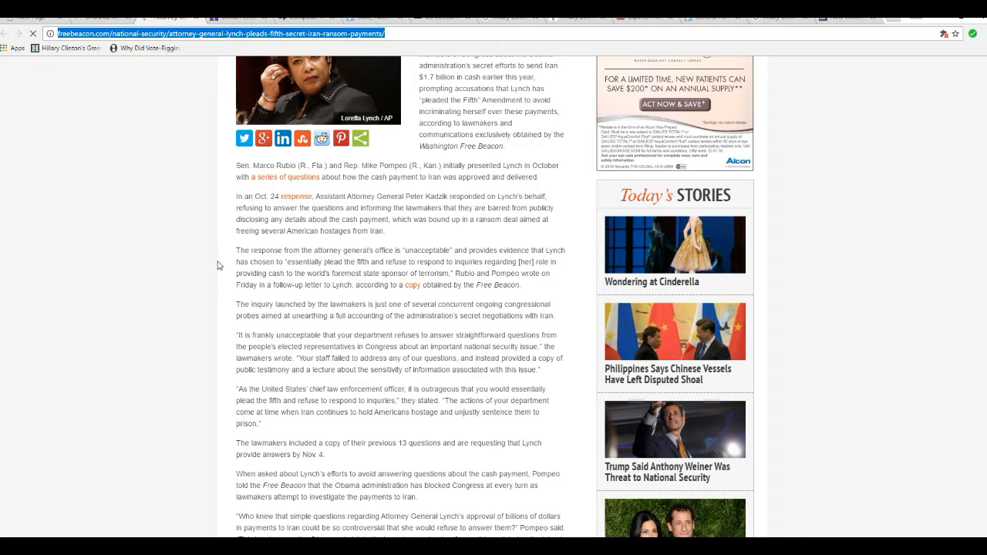
mouse_move(214, 265)
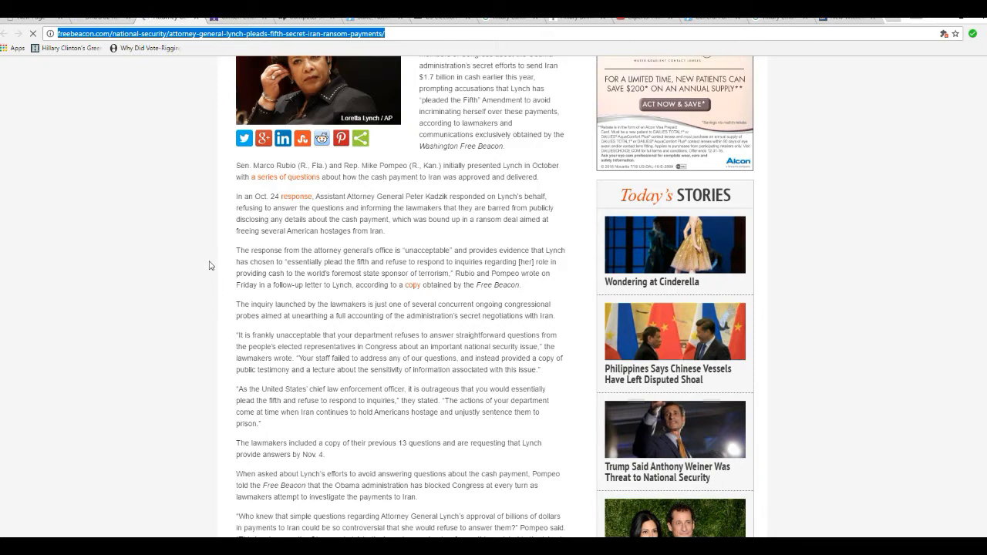
mouse_move(217, 290)
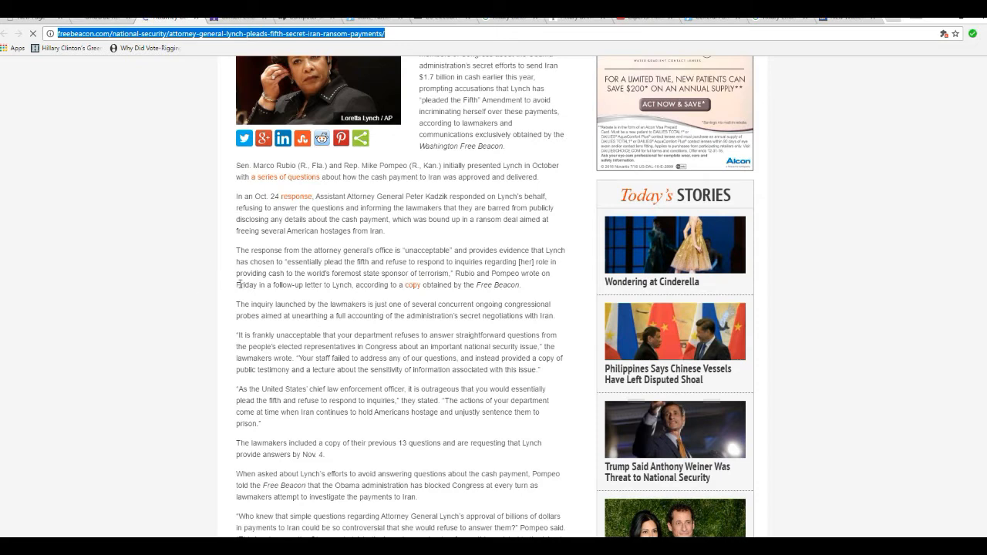
mouse_move(213, 286)
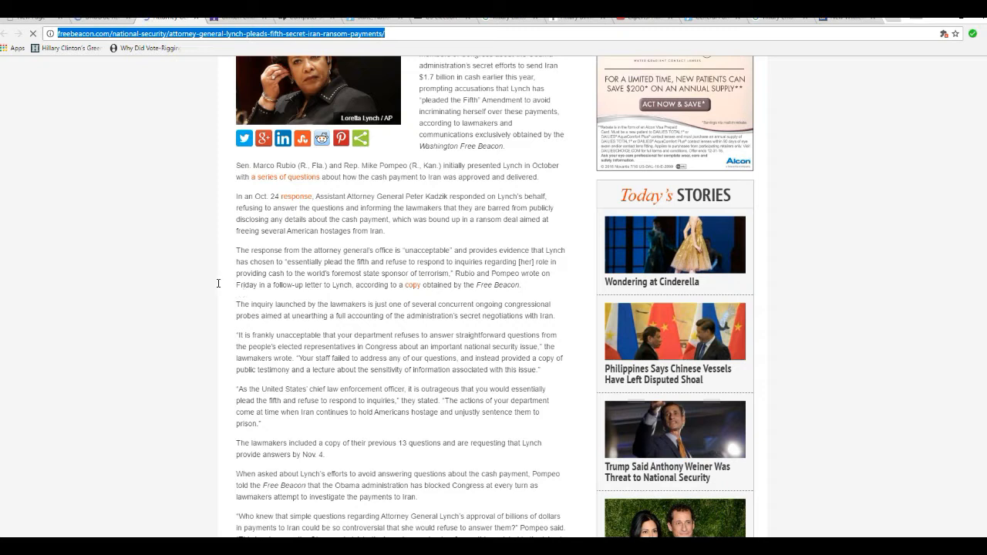
mouse_move(259, 311)
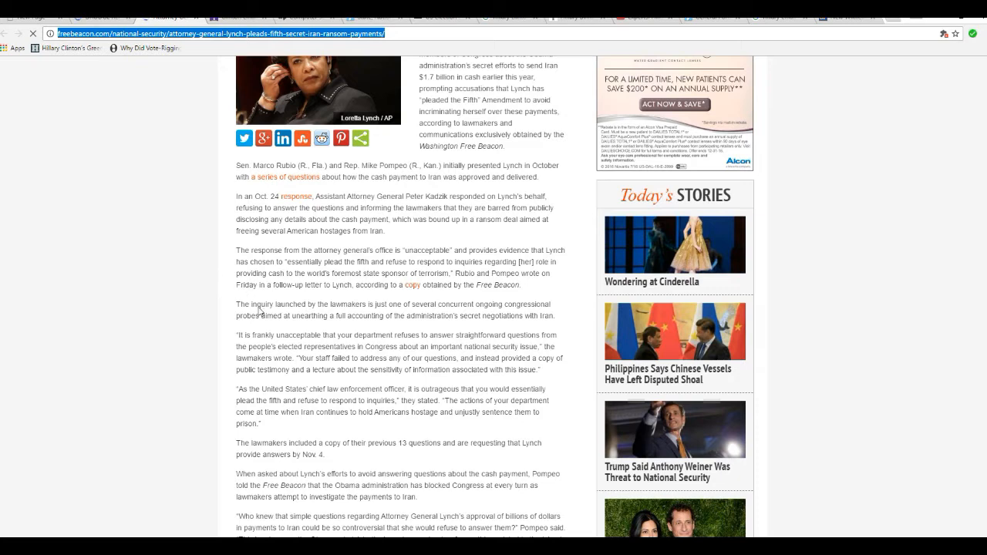
mouse_move(216, 279)
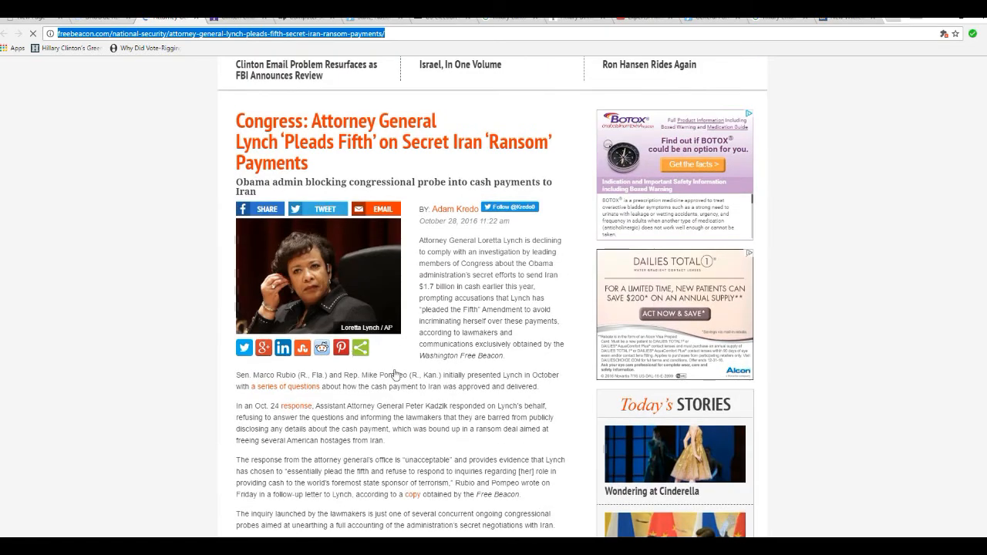
mouse_move(202, 463)
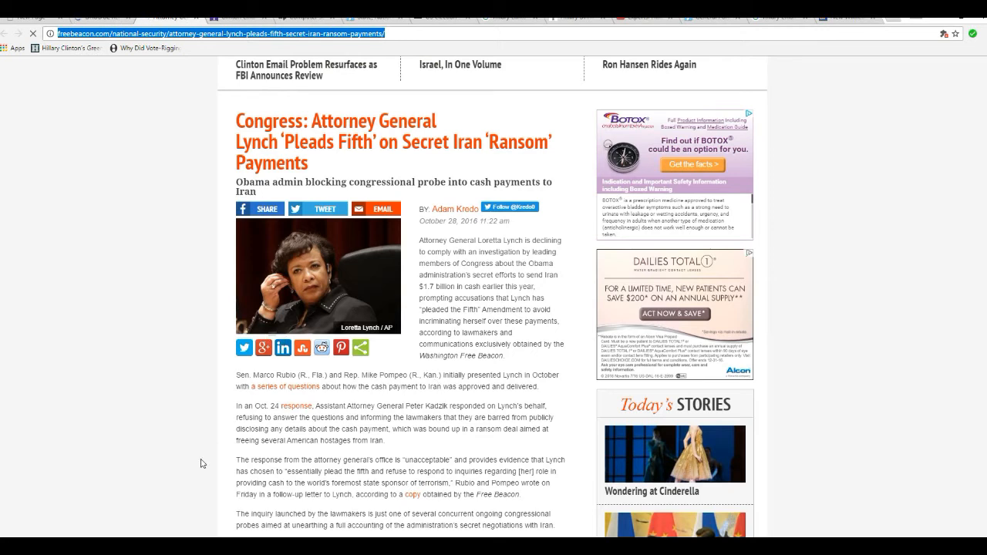
mouse_move(191, 430)
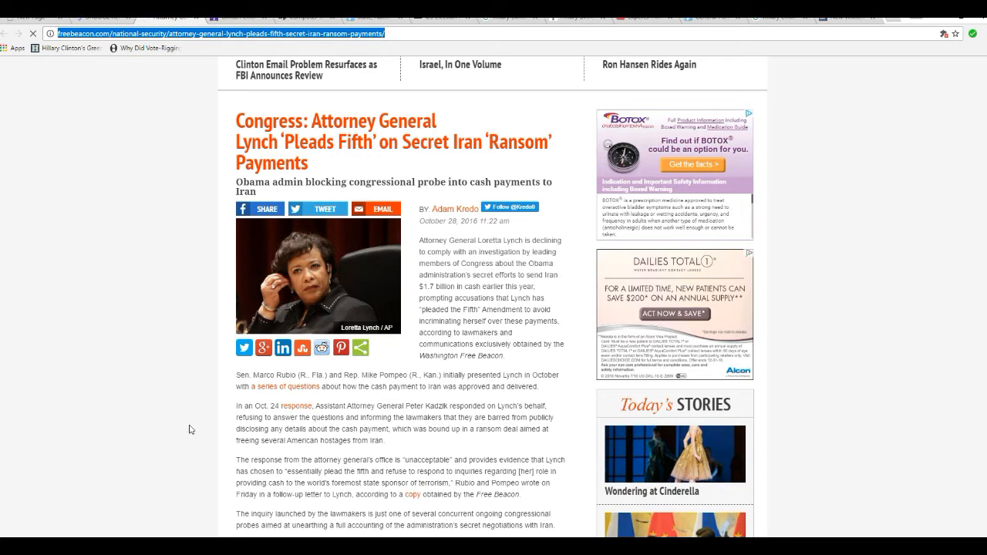
mouse_move(213, 429)
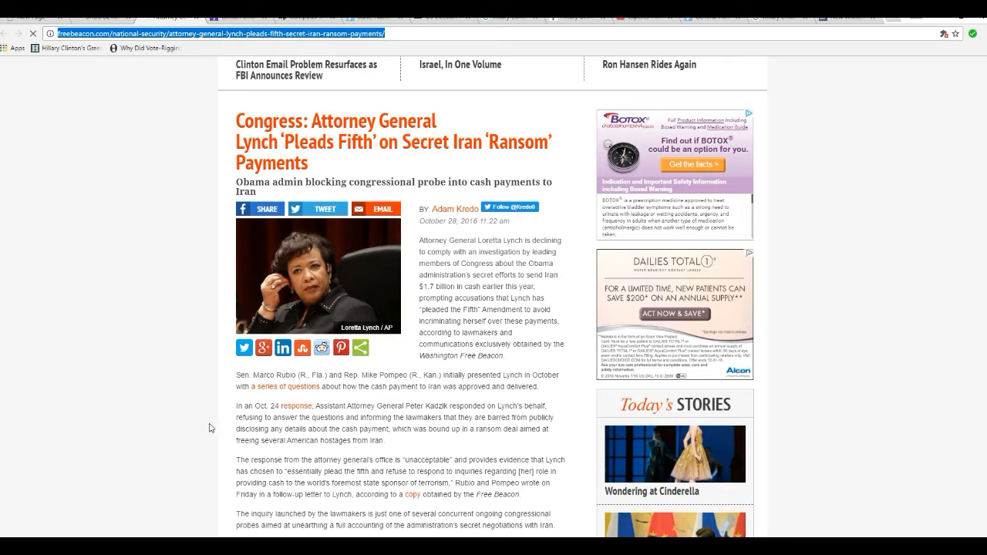
scroll("down", 3)
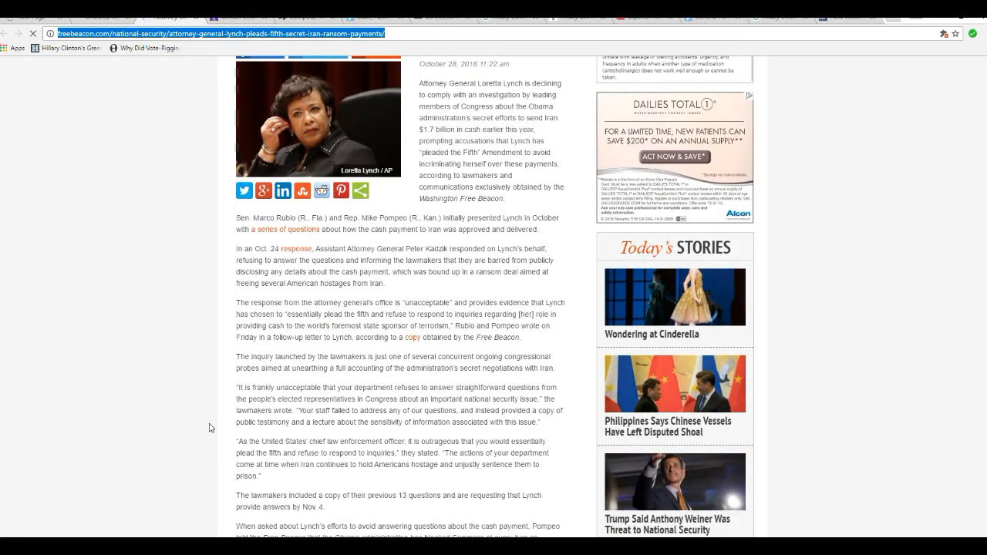
scroll("down", 3)
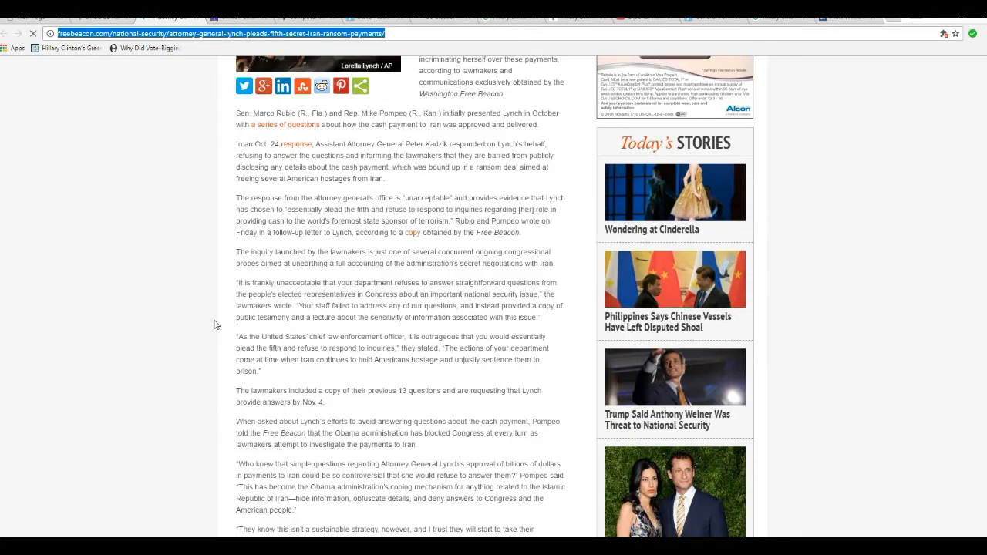
mouse_move(190, 341)
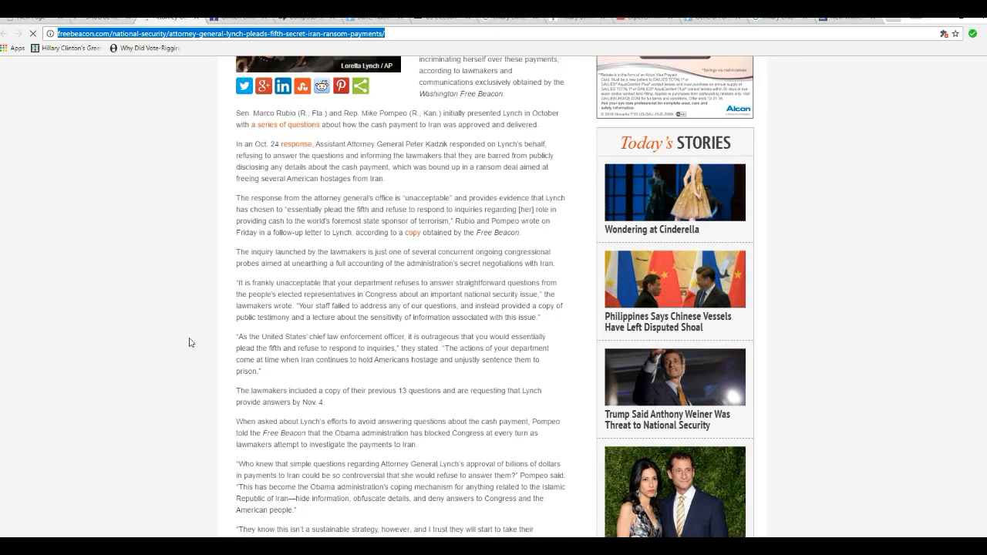
mouse_move(230, 339)
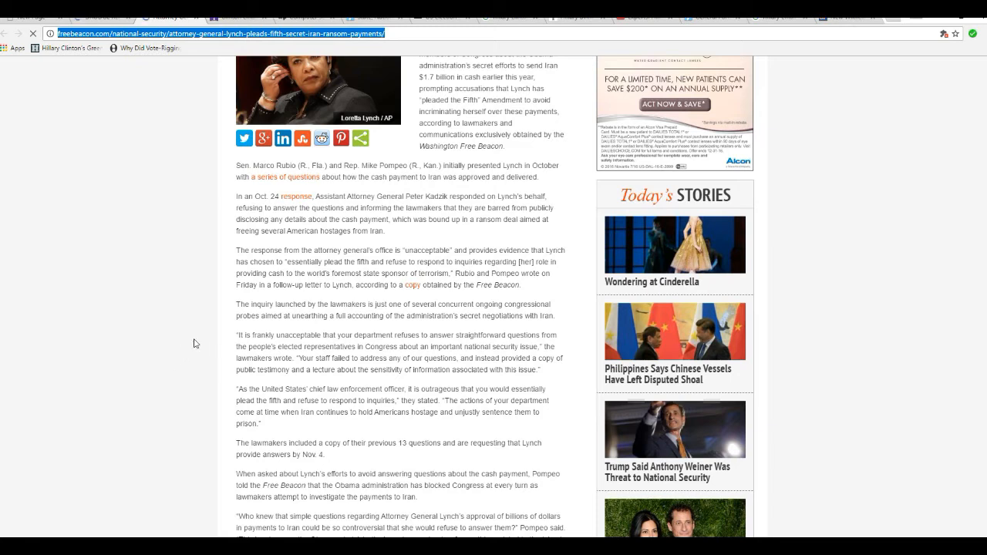
mouse_move(200, 363)
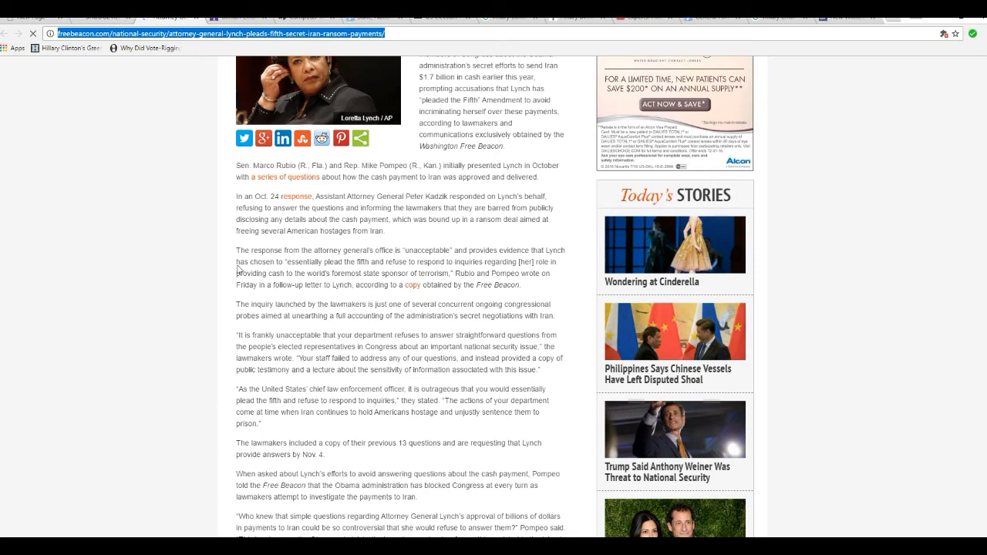
mouse_move(90, 295)
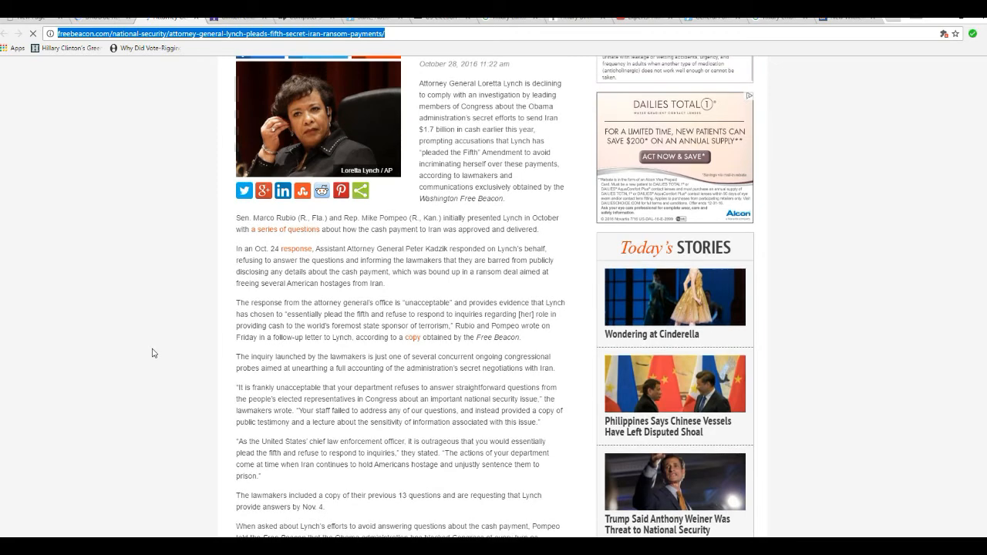
scroll("down", 3)
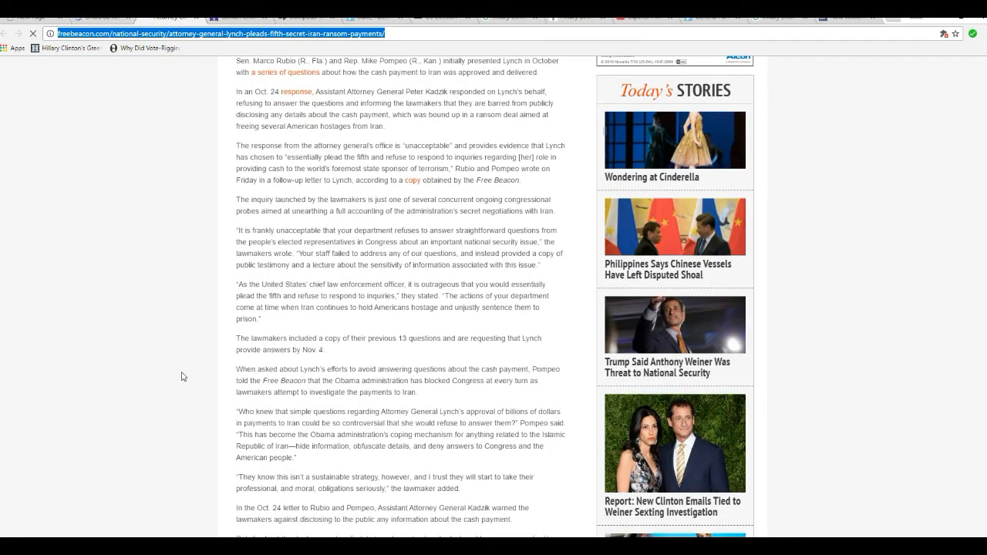
mouse_move(128, 302)
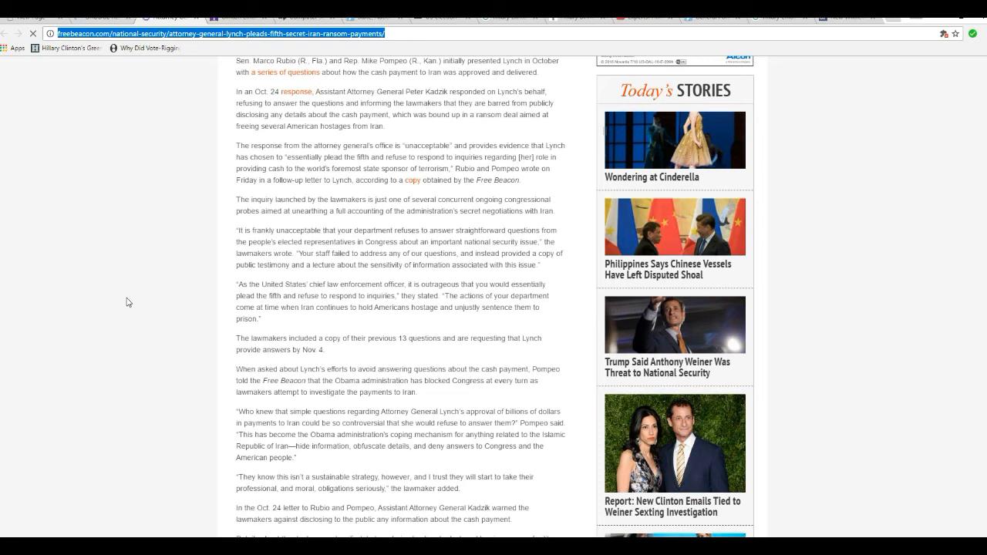
mouse_move(157, 342)
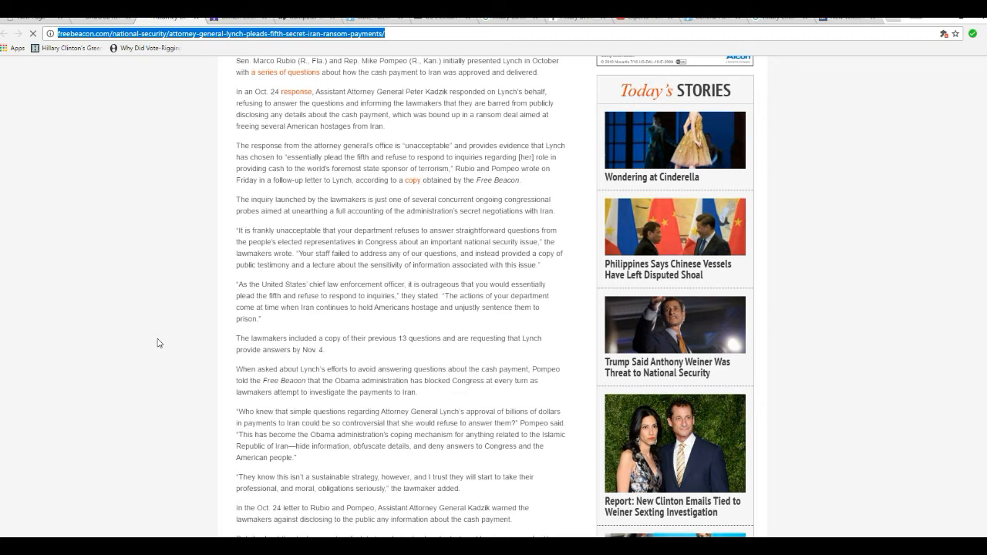
mouse_move(174, 342)
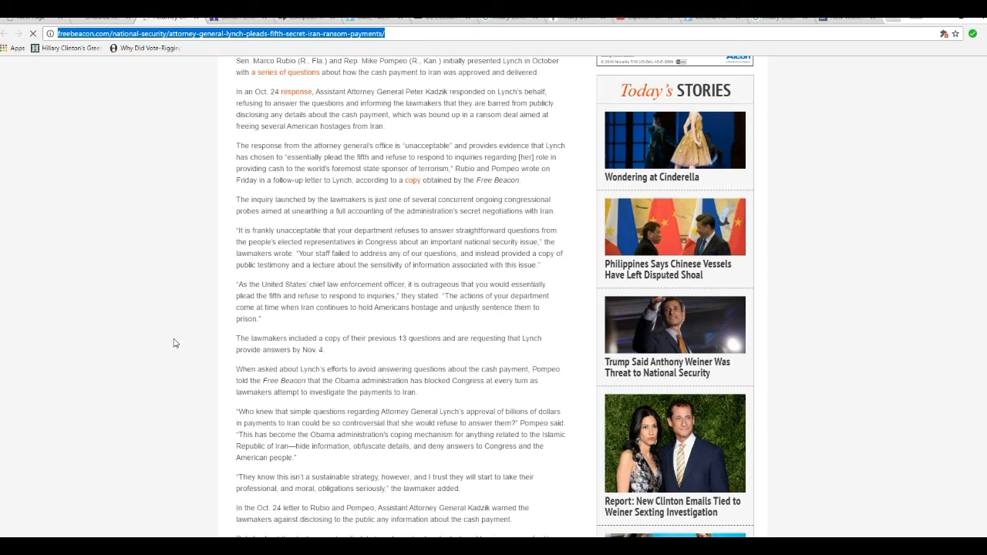
scroll("down", 3)
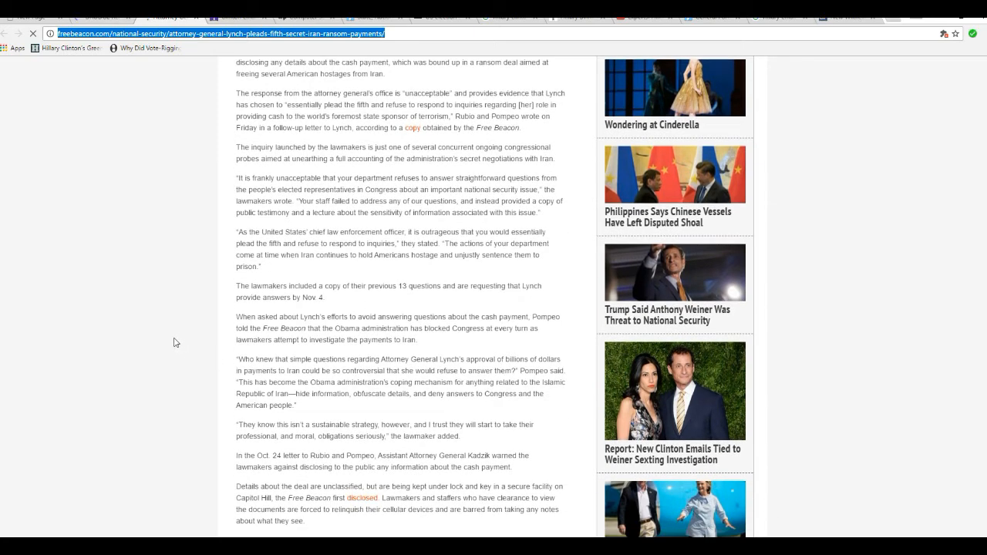
mouse_move(118, 325)
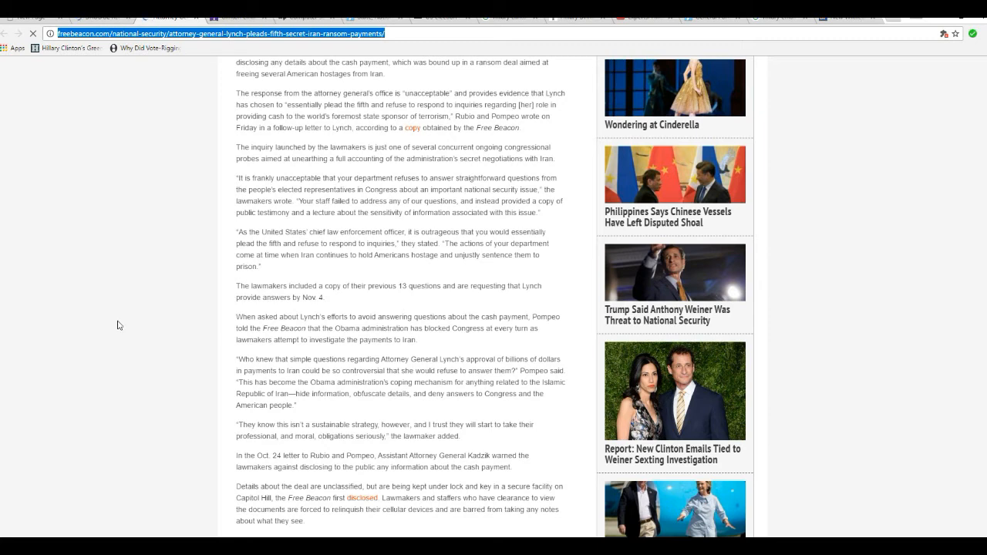
mouse_move(174, 373)
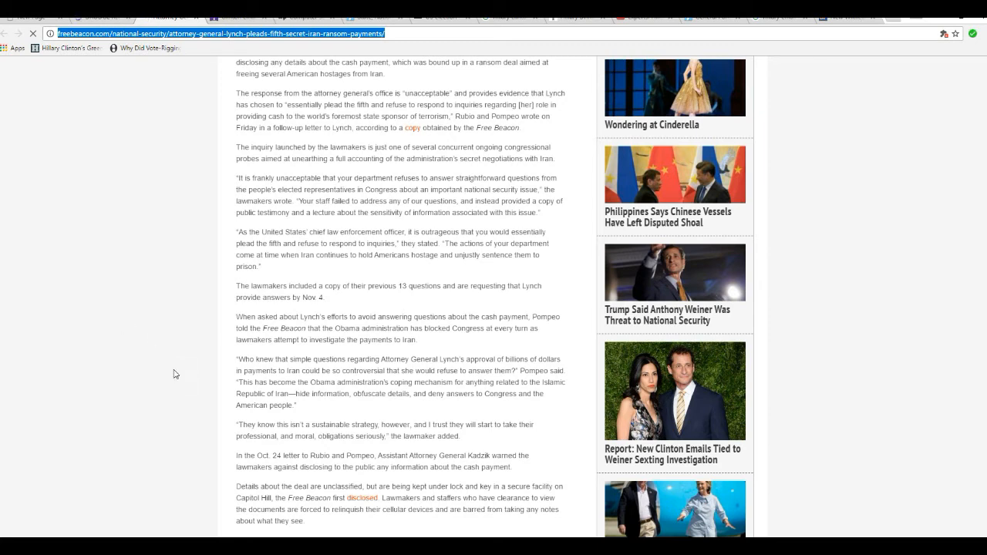
mouse_move(152, 332)
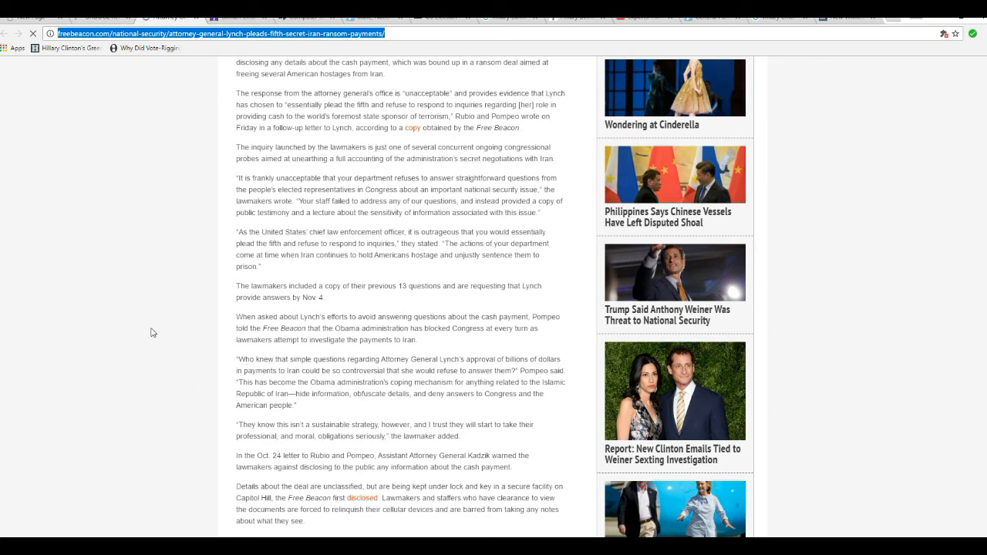
mouse_move(227, 344)
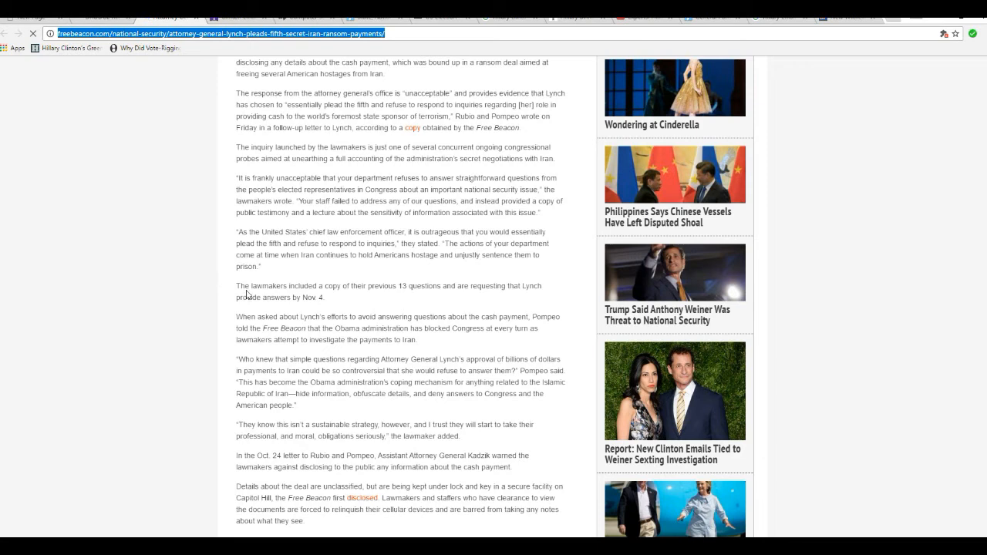
mouse_move(199, 280)
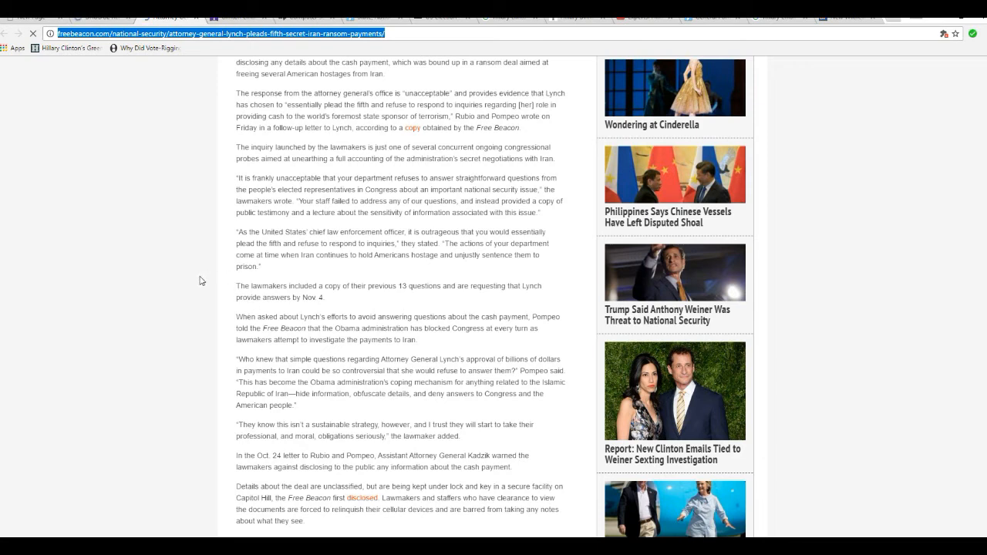
mouse_move(323, 273)
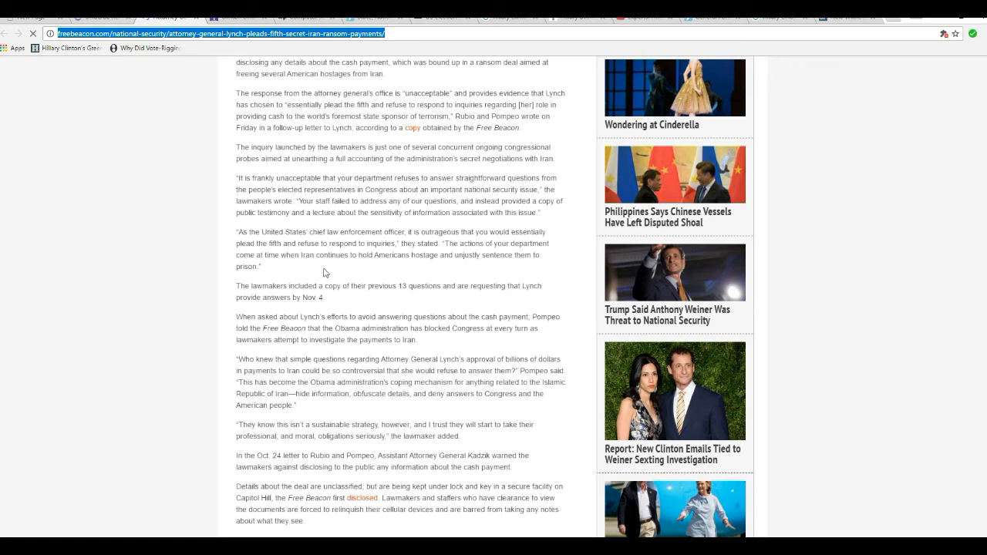
mouse_move(330, 265)
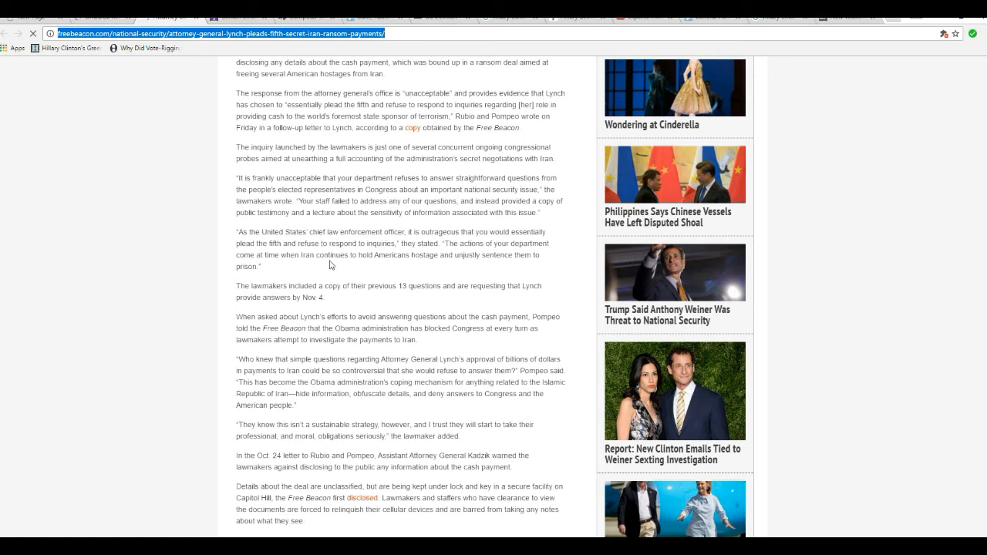
mouse_move(331, 271)
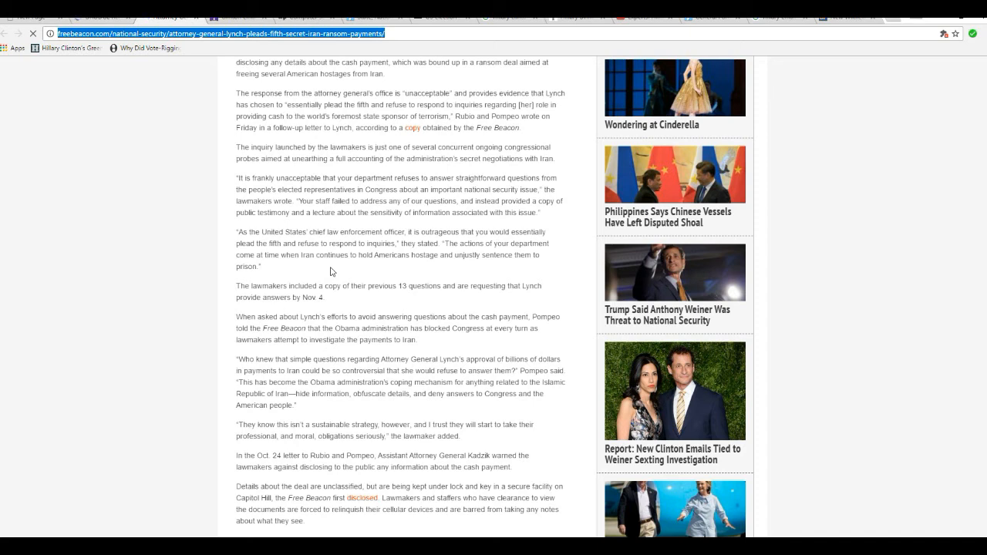
mouse_move(345, 265)
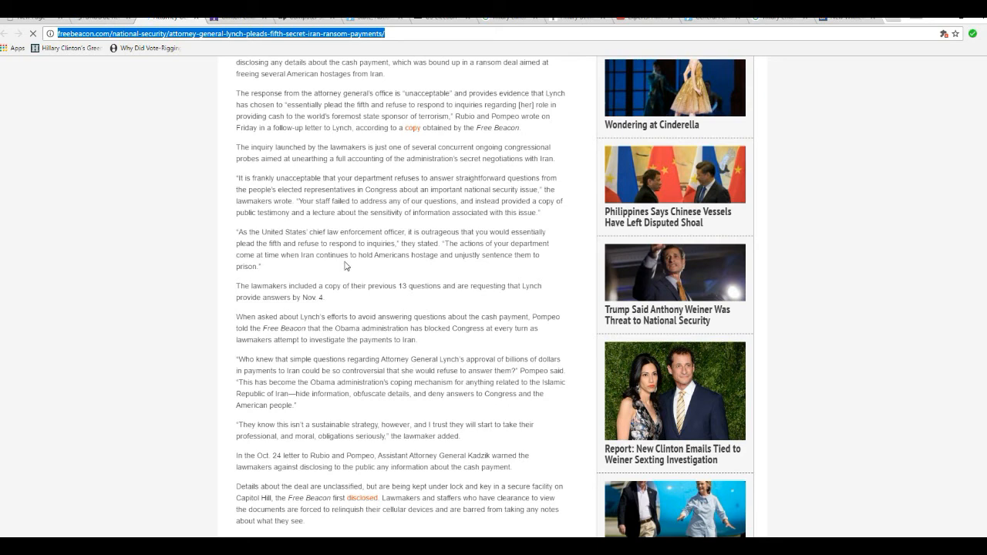
mouse_move(337, 253)
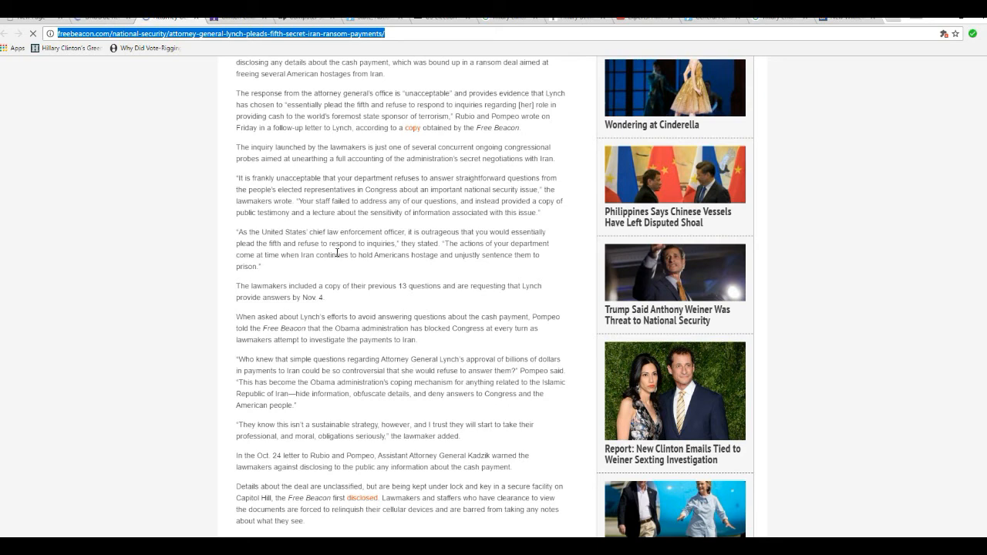
mouse_move(349, 271)
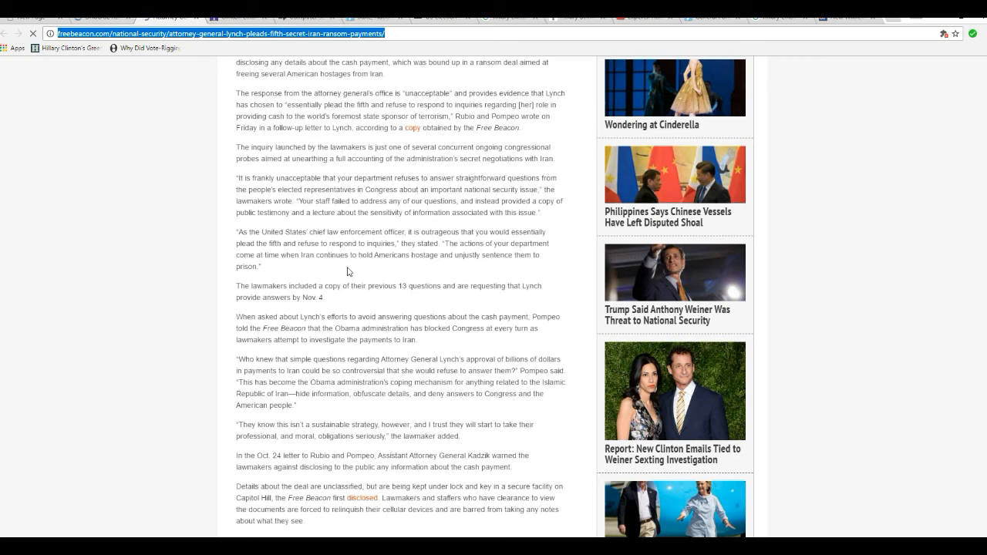
mouse_move(367, 314)
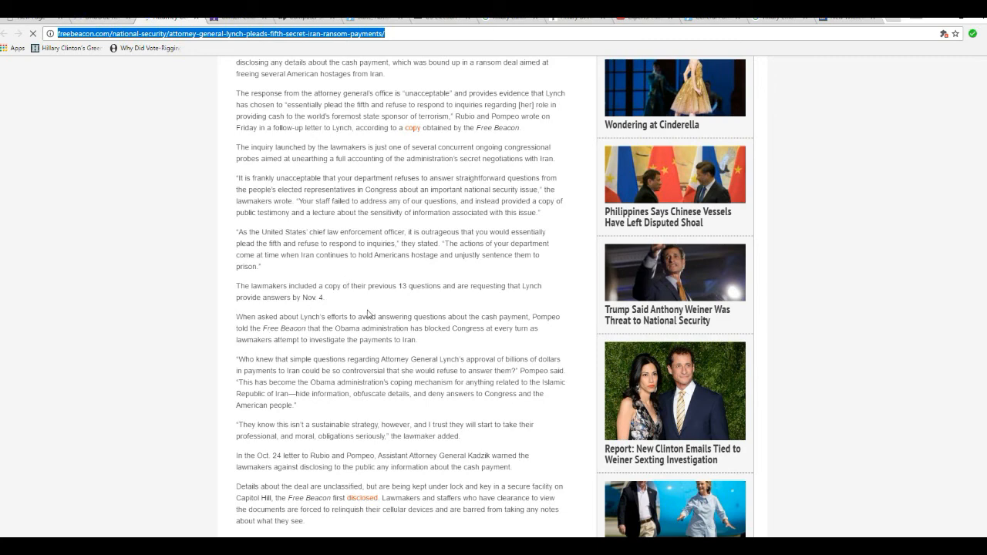
mouse_move(307, 272)
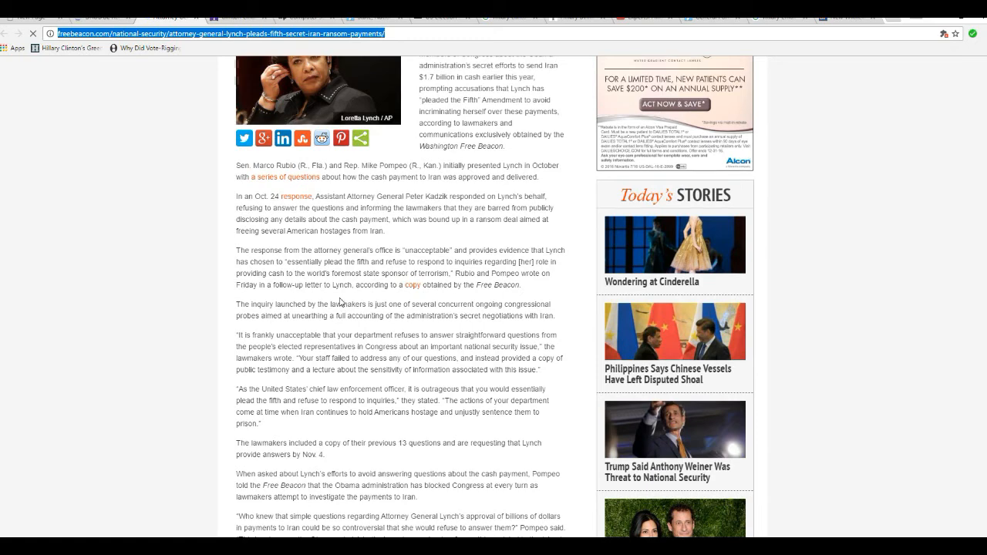
scroll("up", 3)
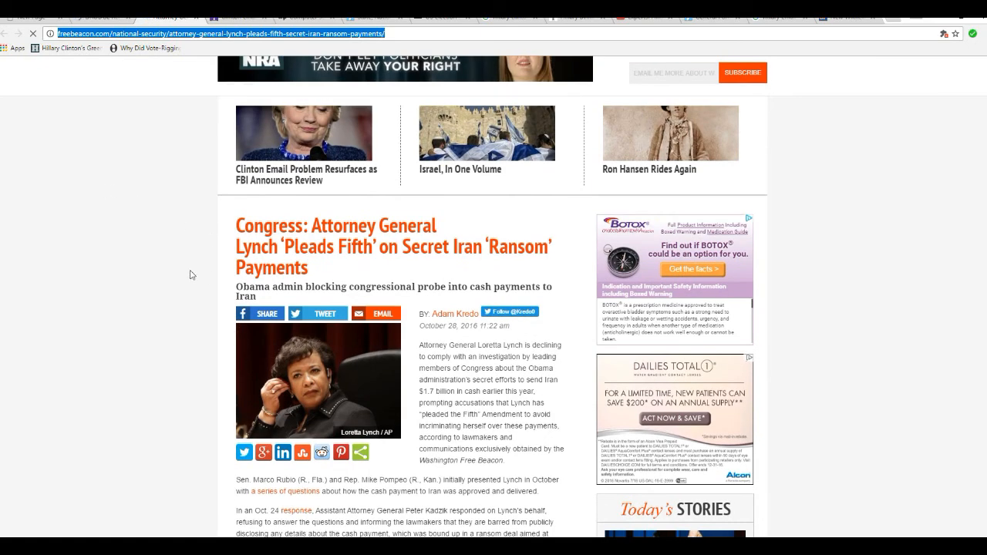
mouse_move(386, 269)
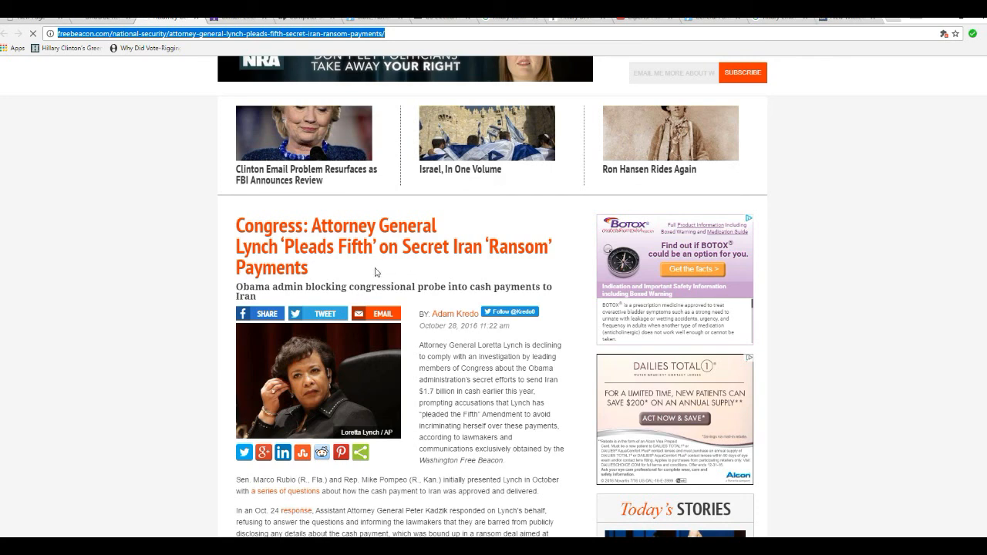
mouse_move(421, 270)
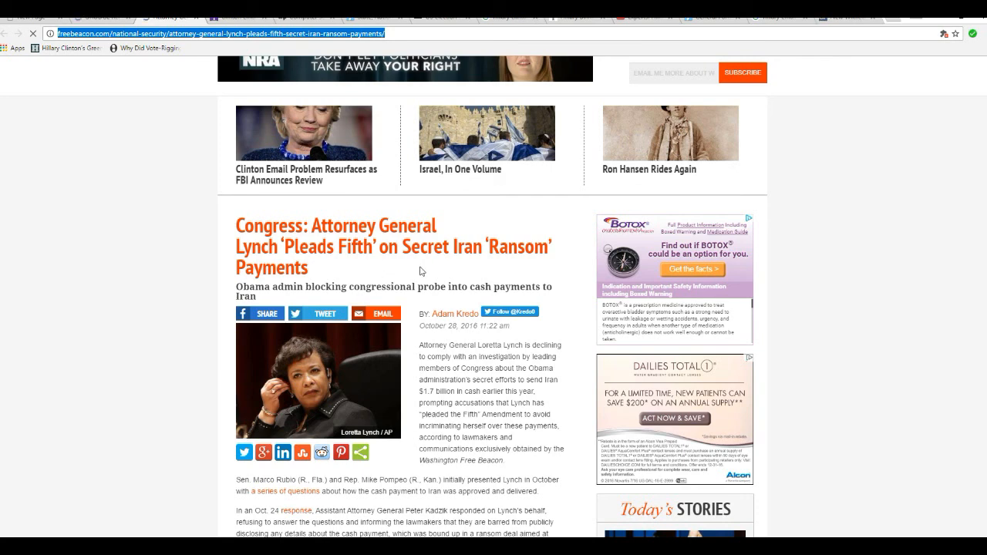
mouse_move(108, 433)
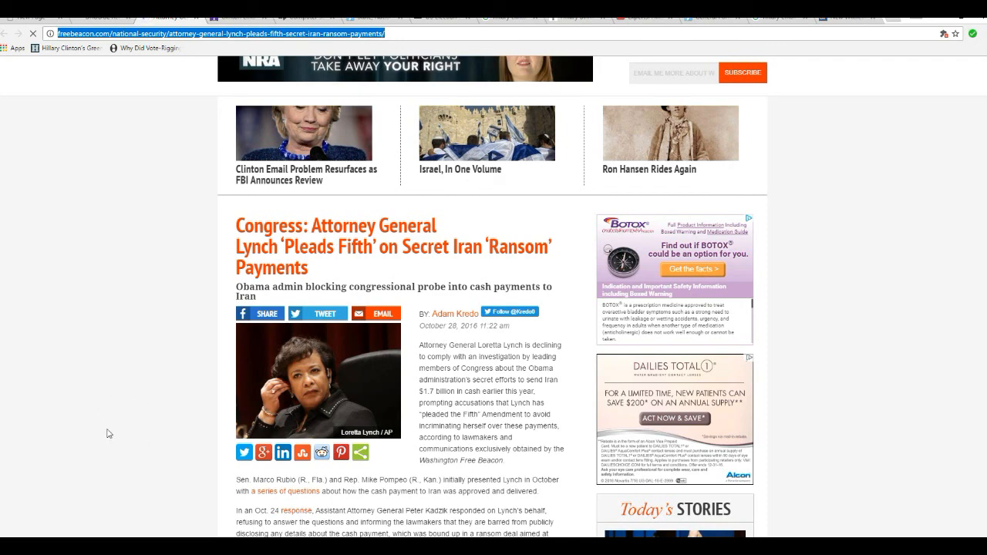